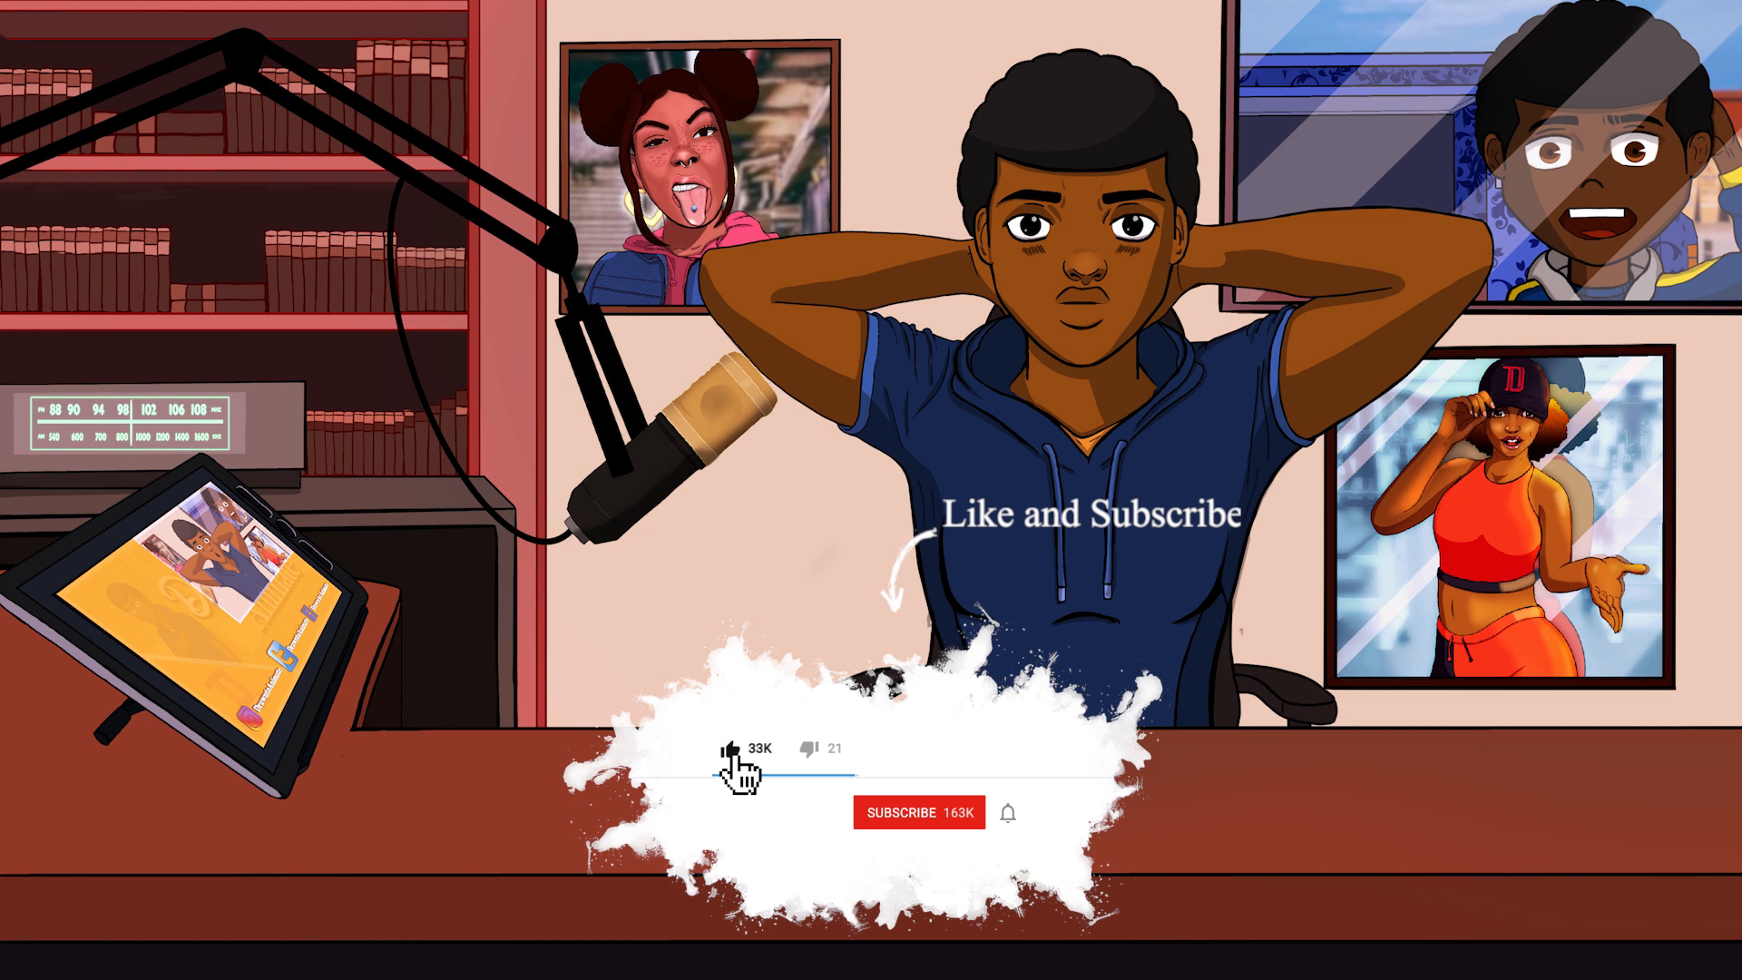
- Bring up the skate game animation with the skateboarder, mountains, clouds and timeline
left_click(917, 812)
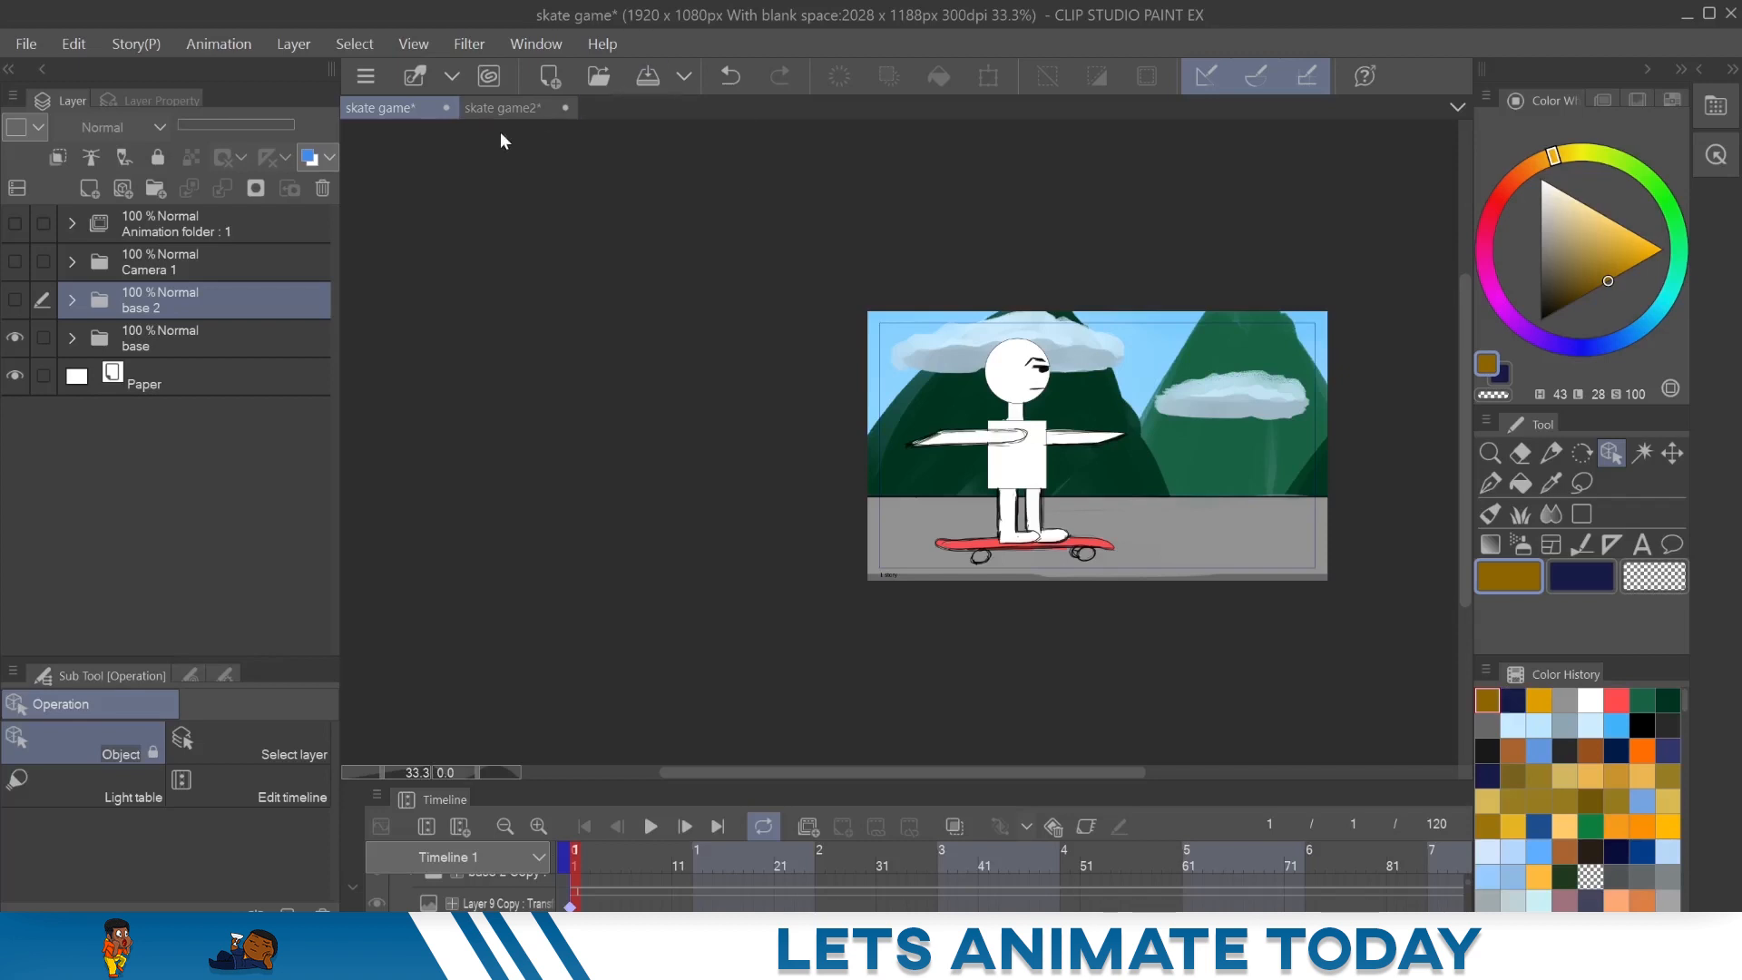
- Switch to the skate game2 document, where only the skater on grey ground shows
left_click(509, 108)
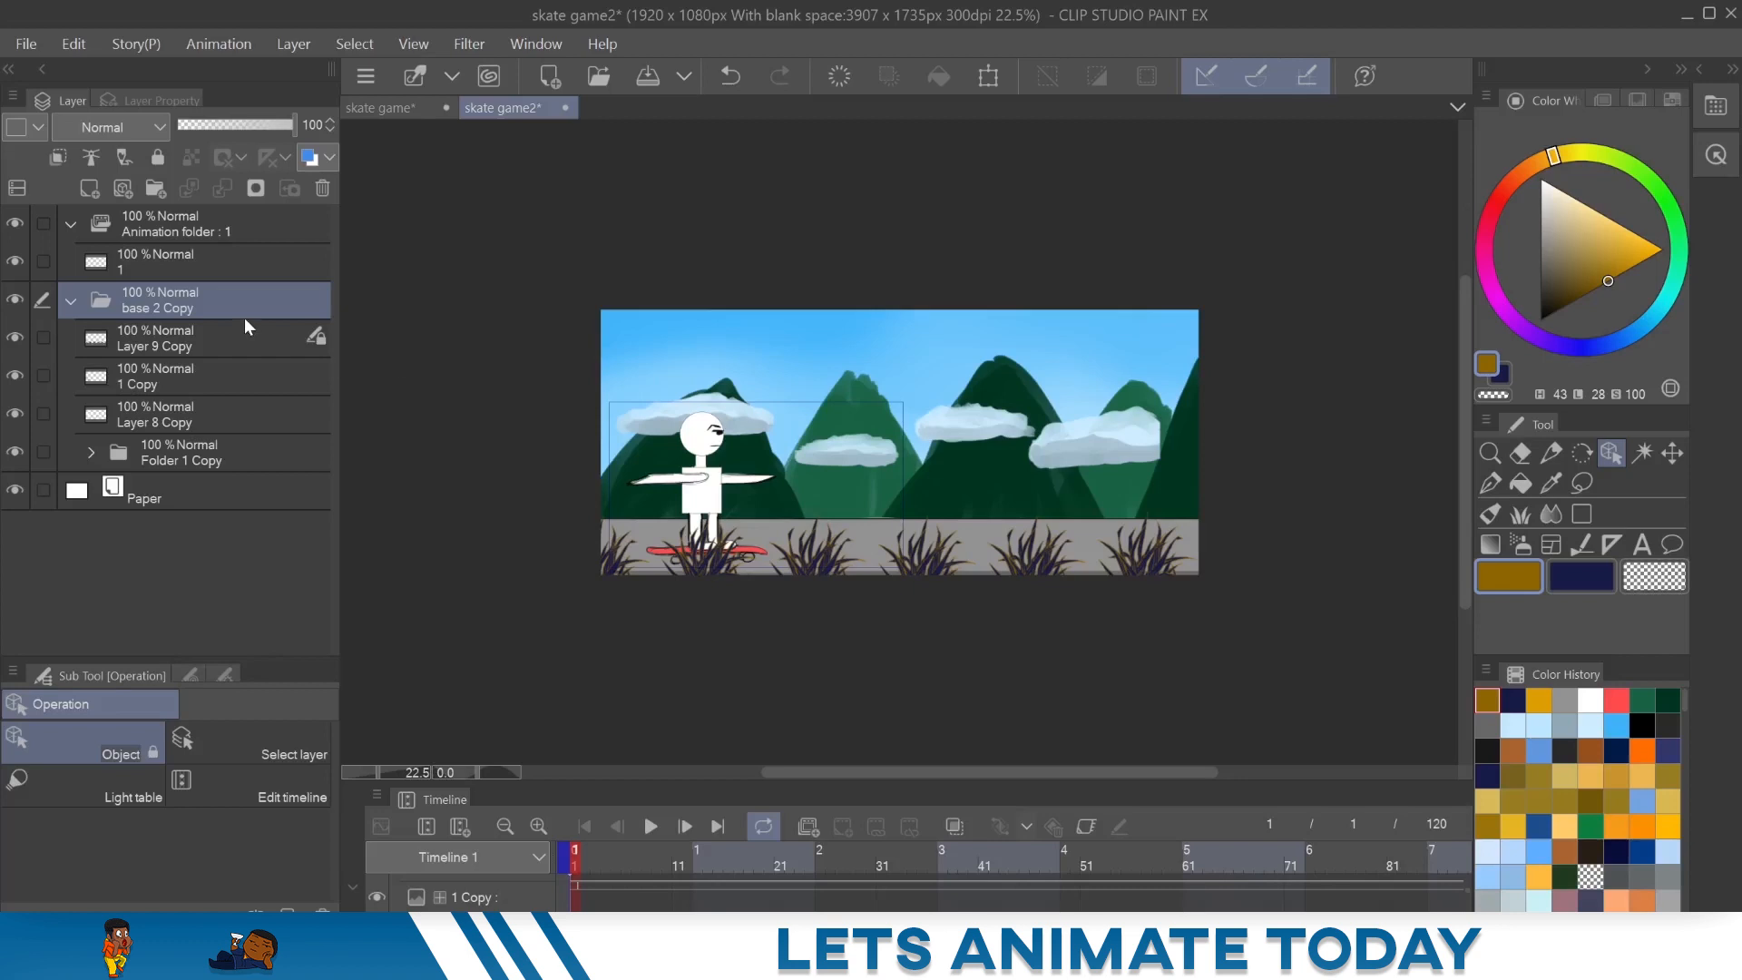
mouse_move(125, 471)
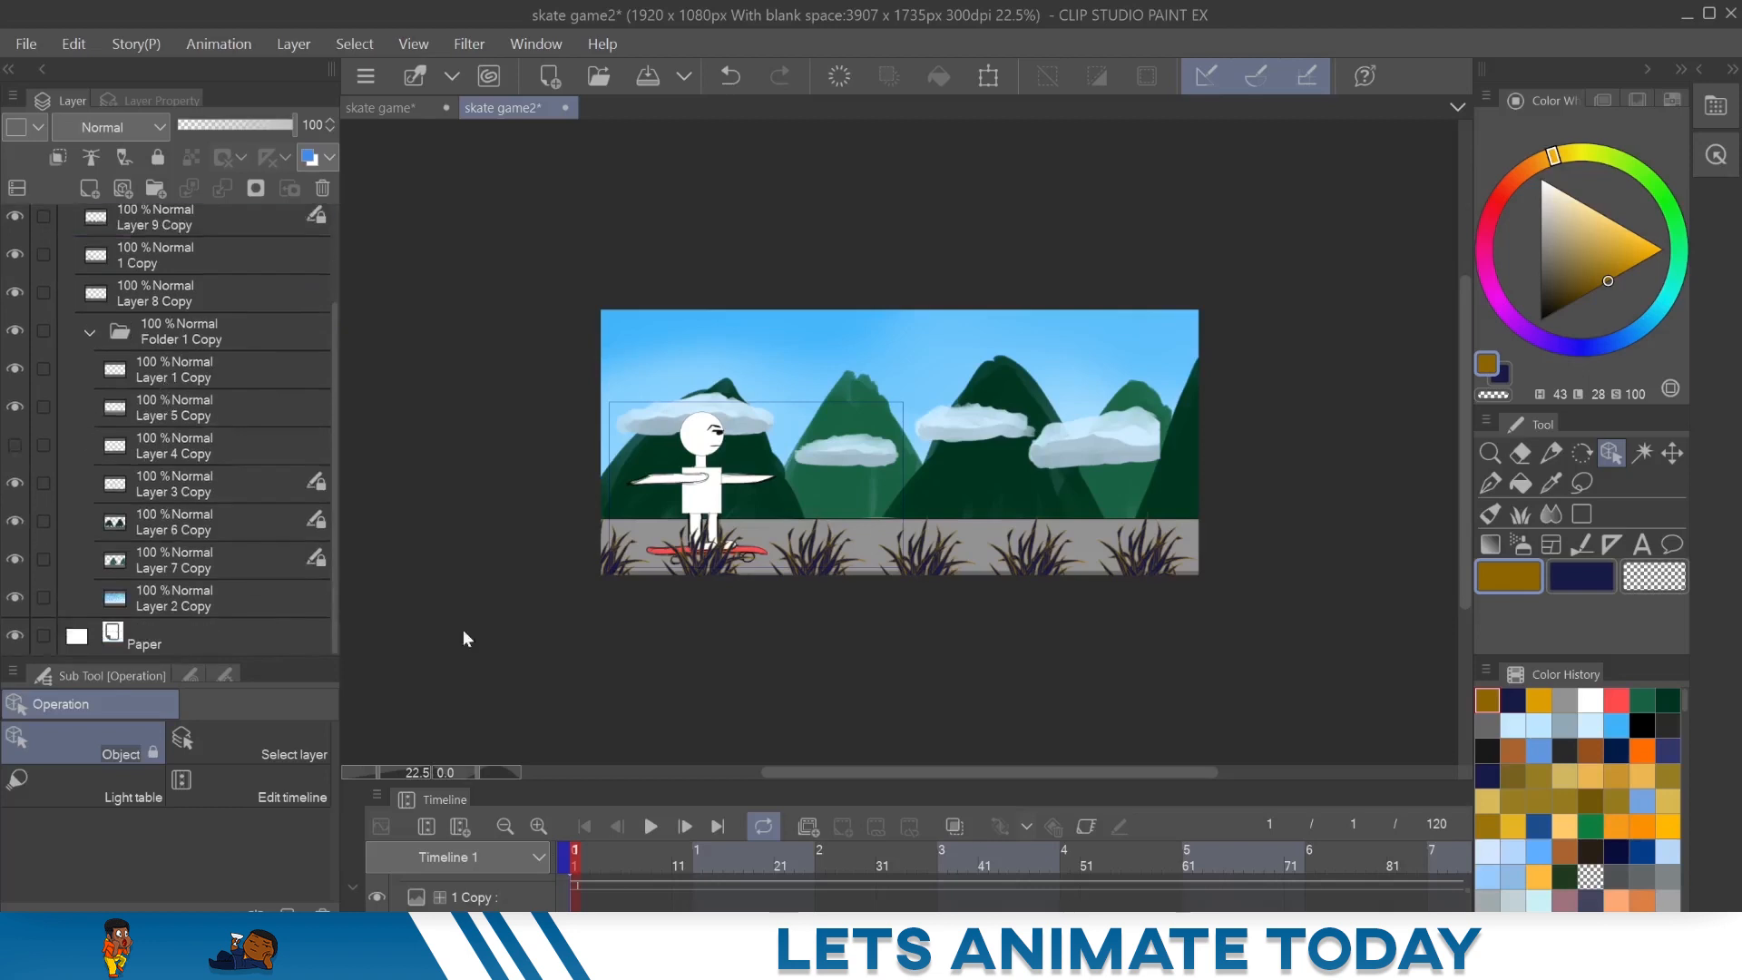
mouse_move(217, 558)
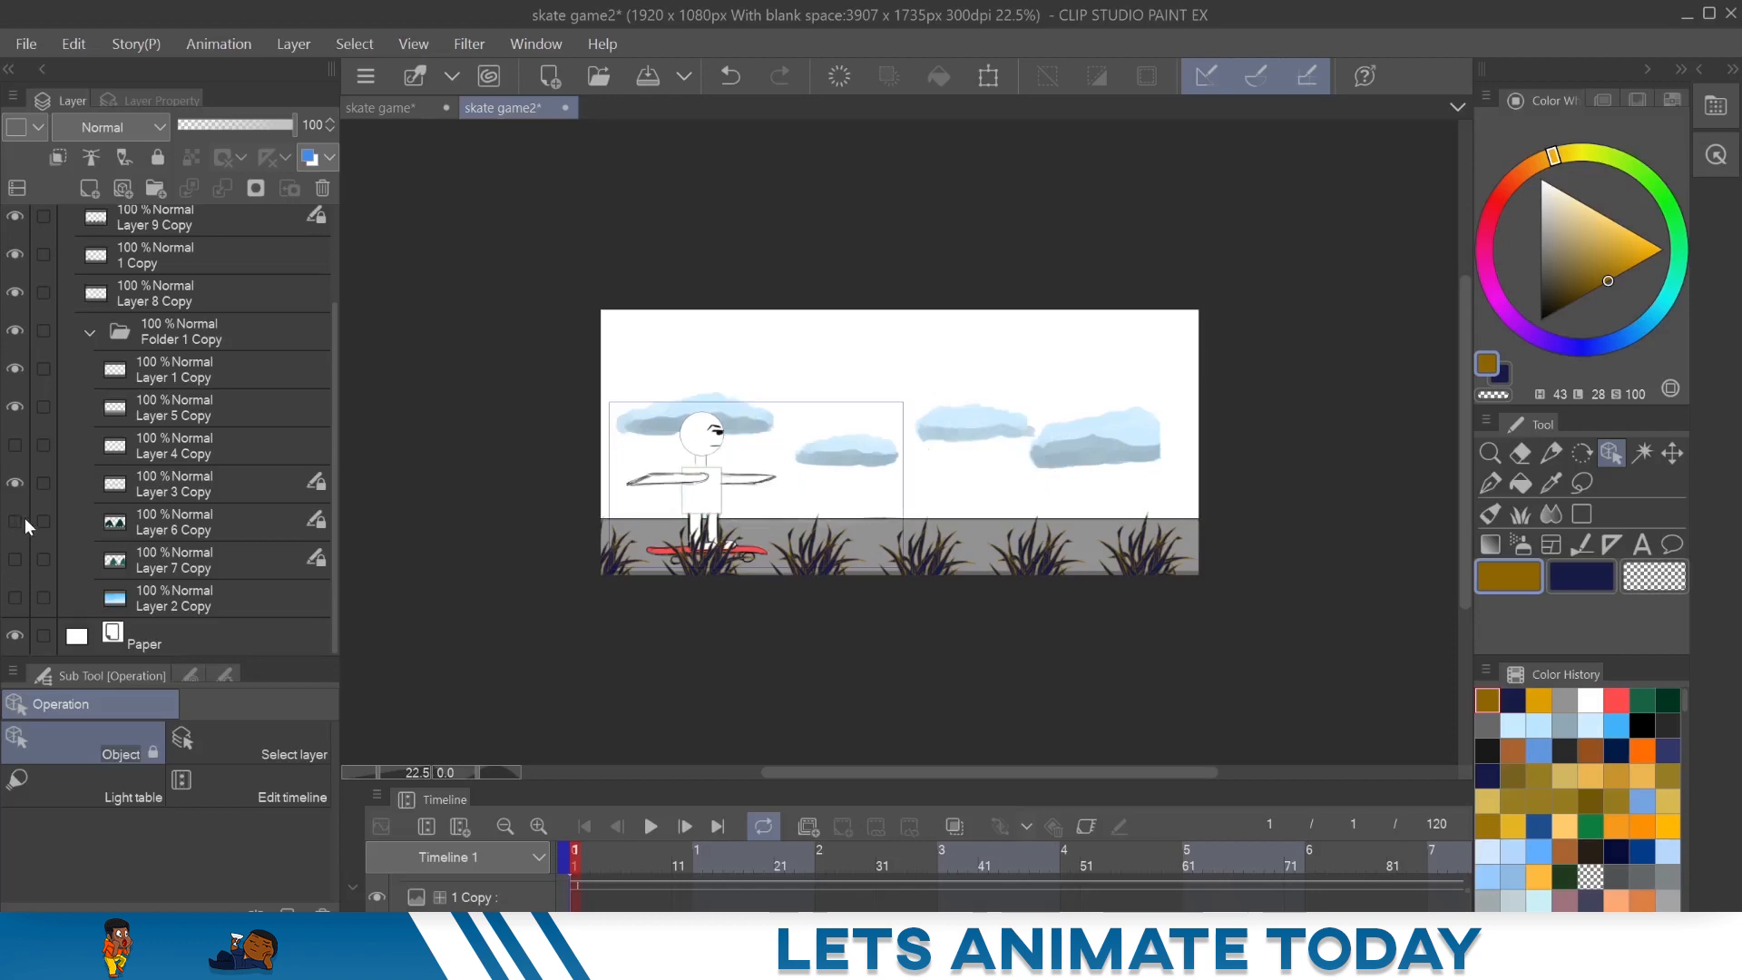
mouse_move(18, 484)
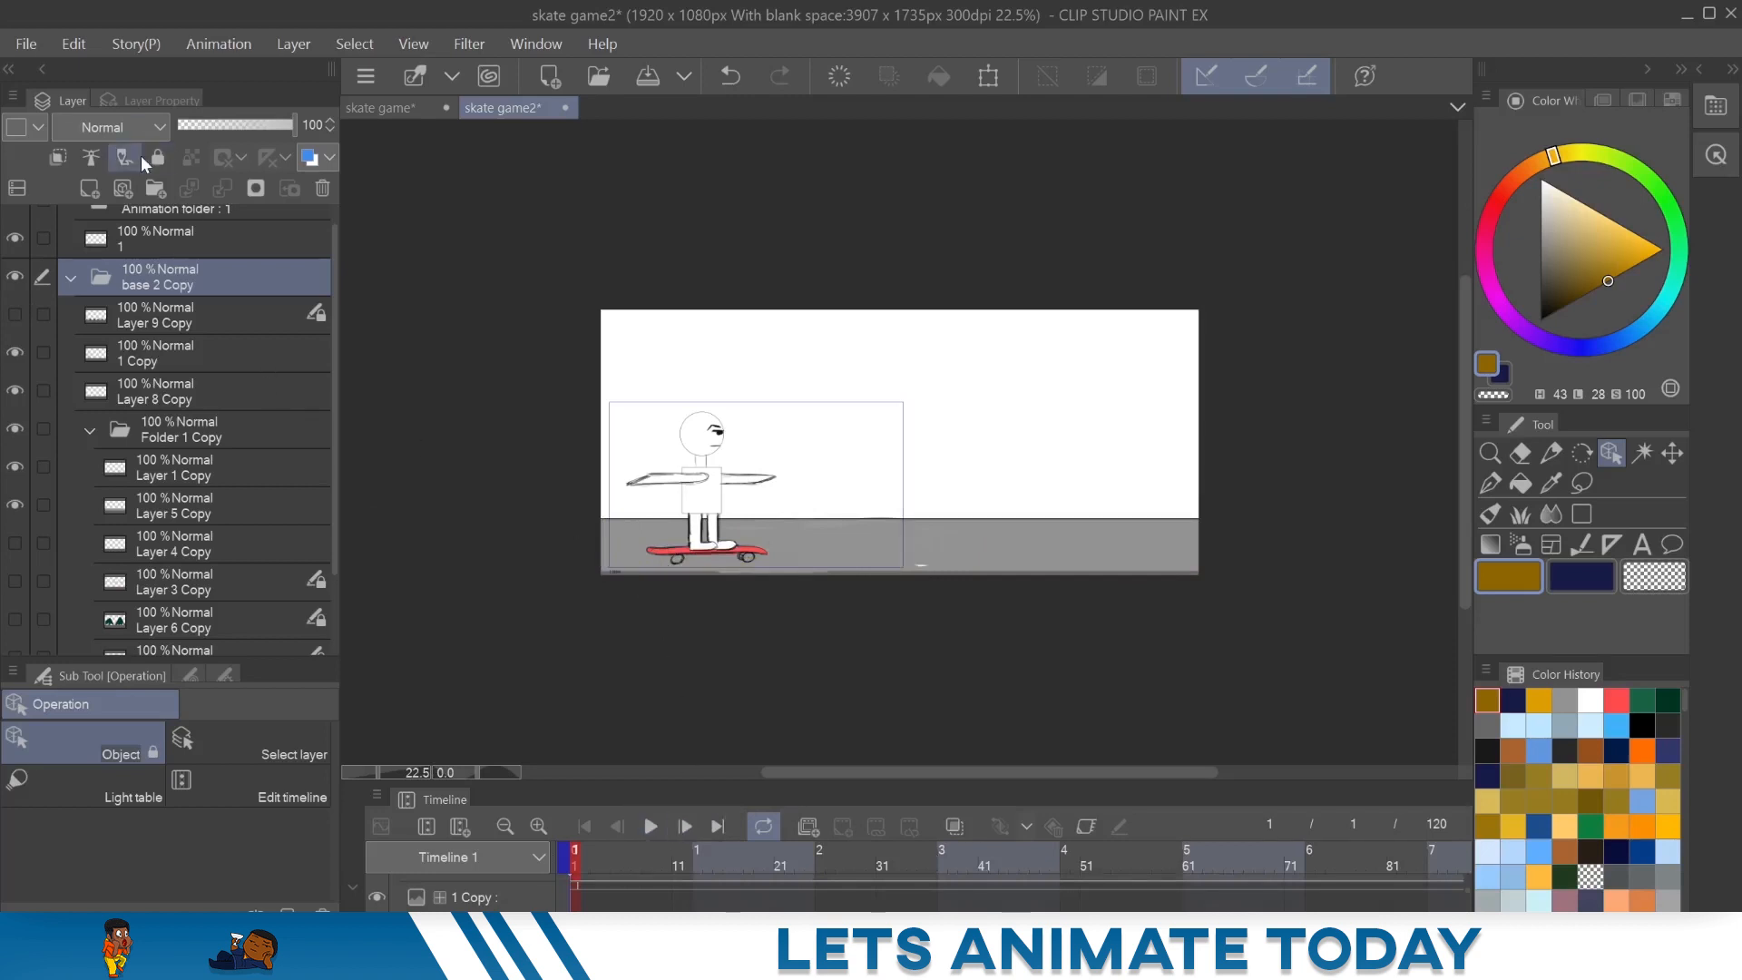
- Show the sky and mountain layers, then play and stop the animation preview
scroll("down", 3)
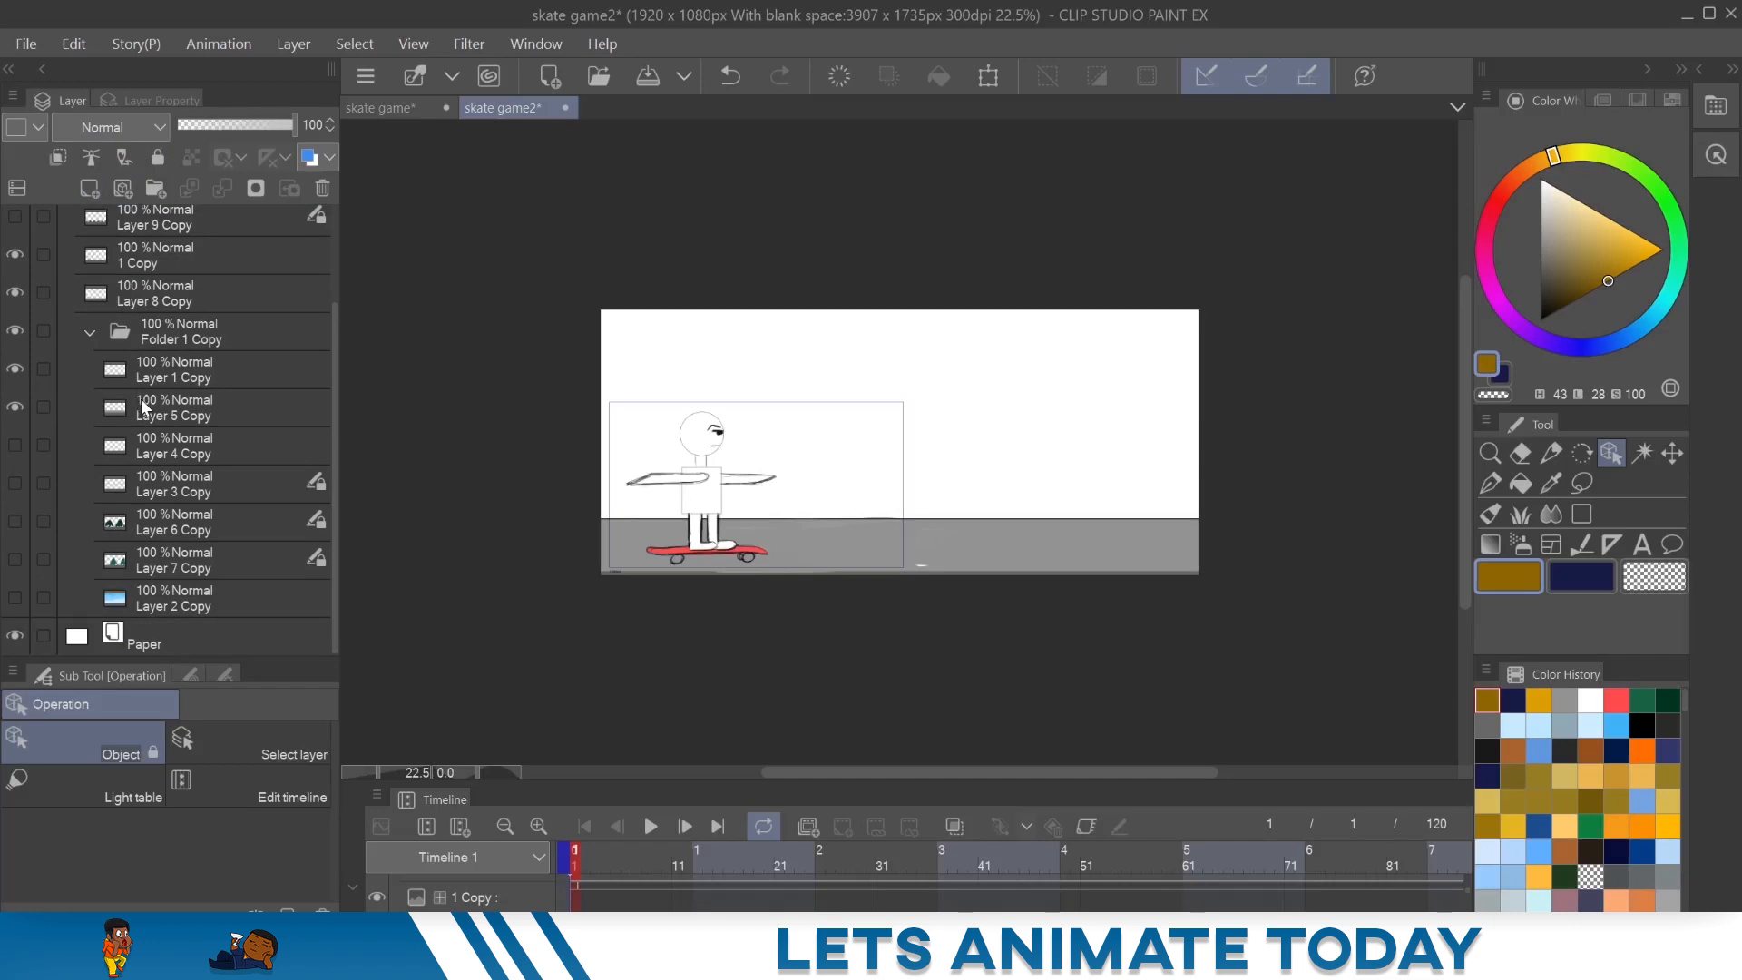
mouse_move(11, 603)
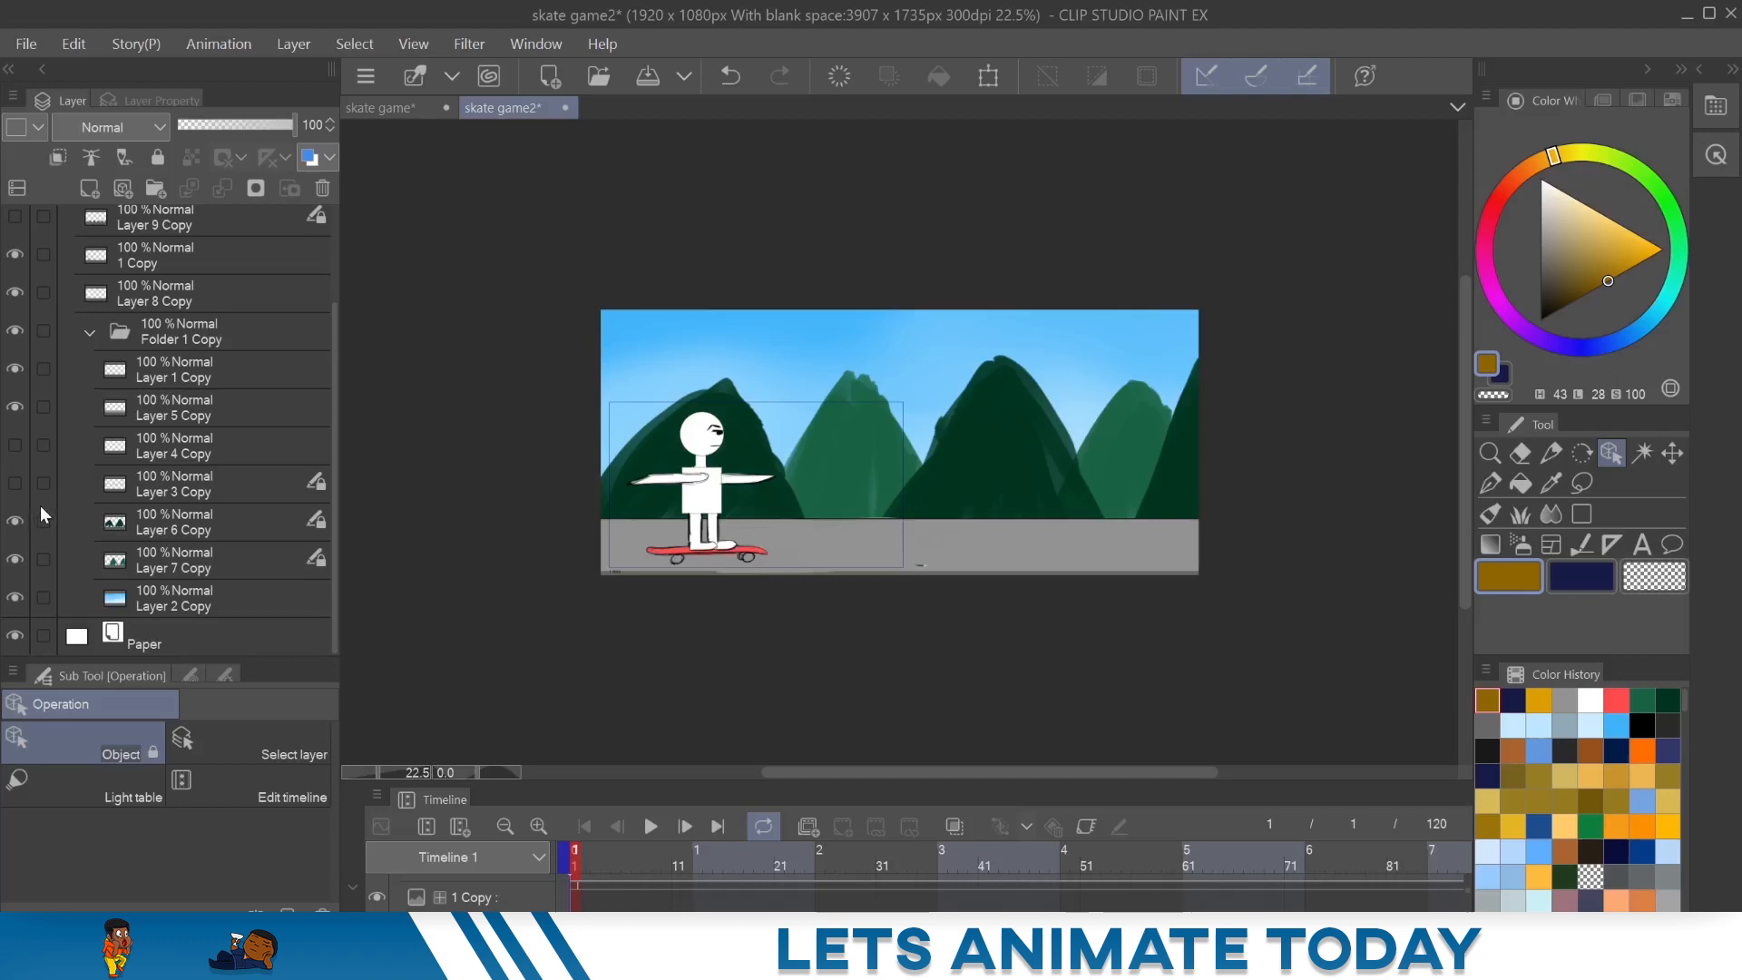
mouse_move(33, 578)
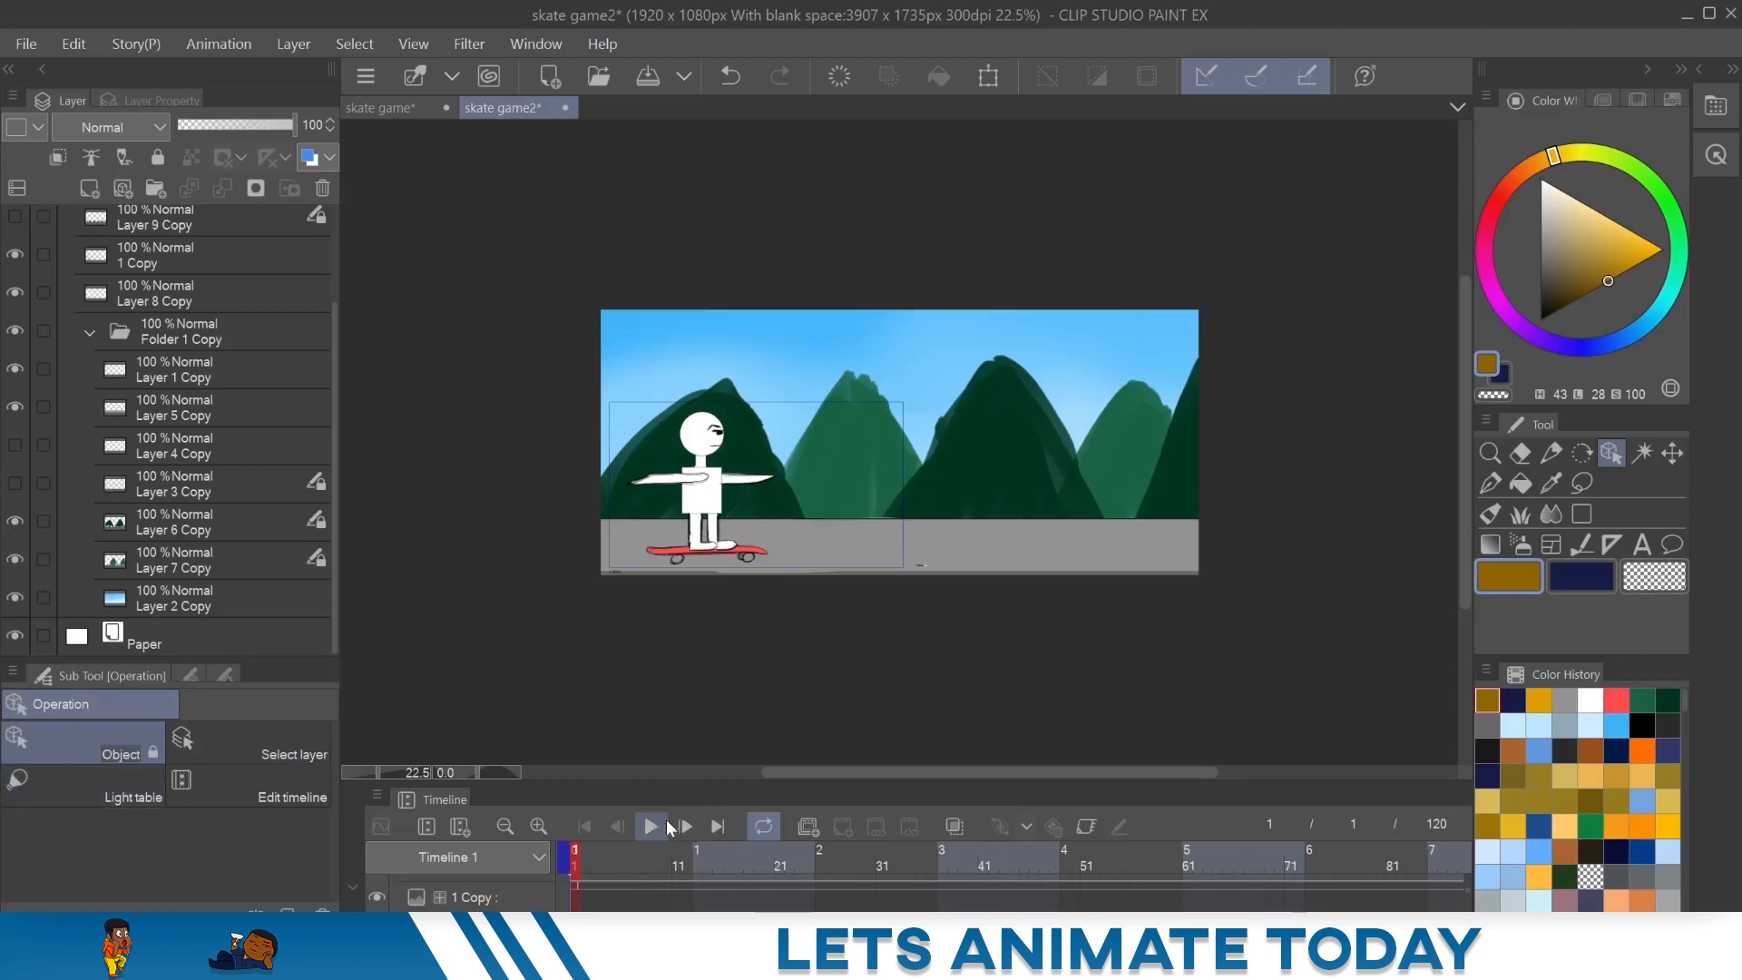
left_click(650, 826)
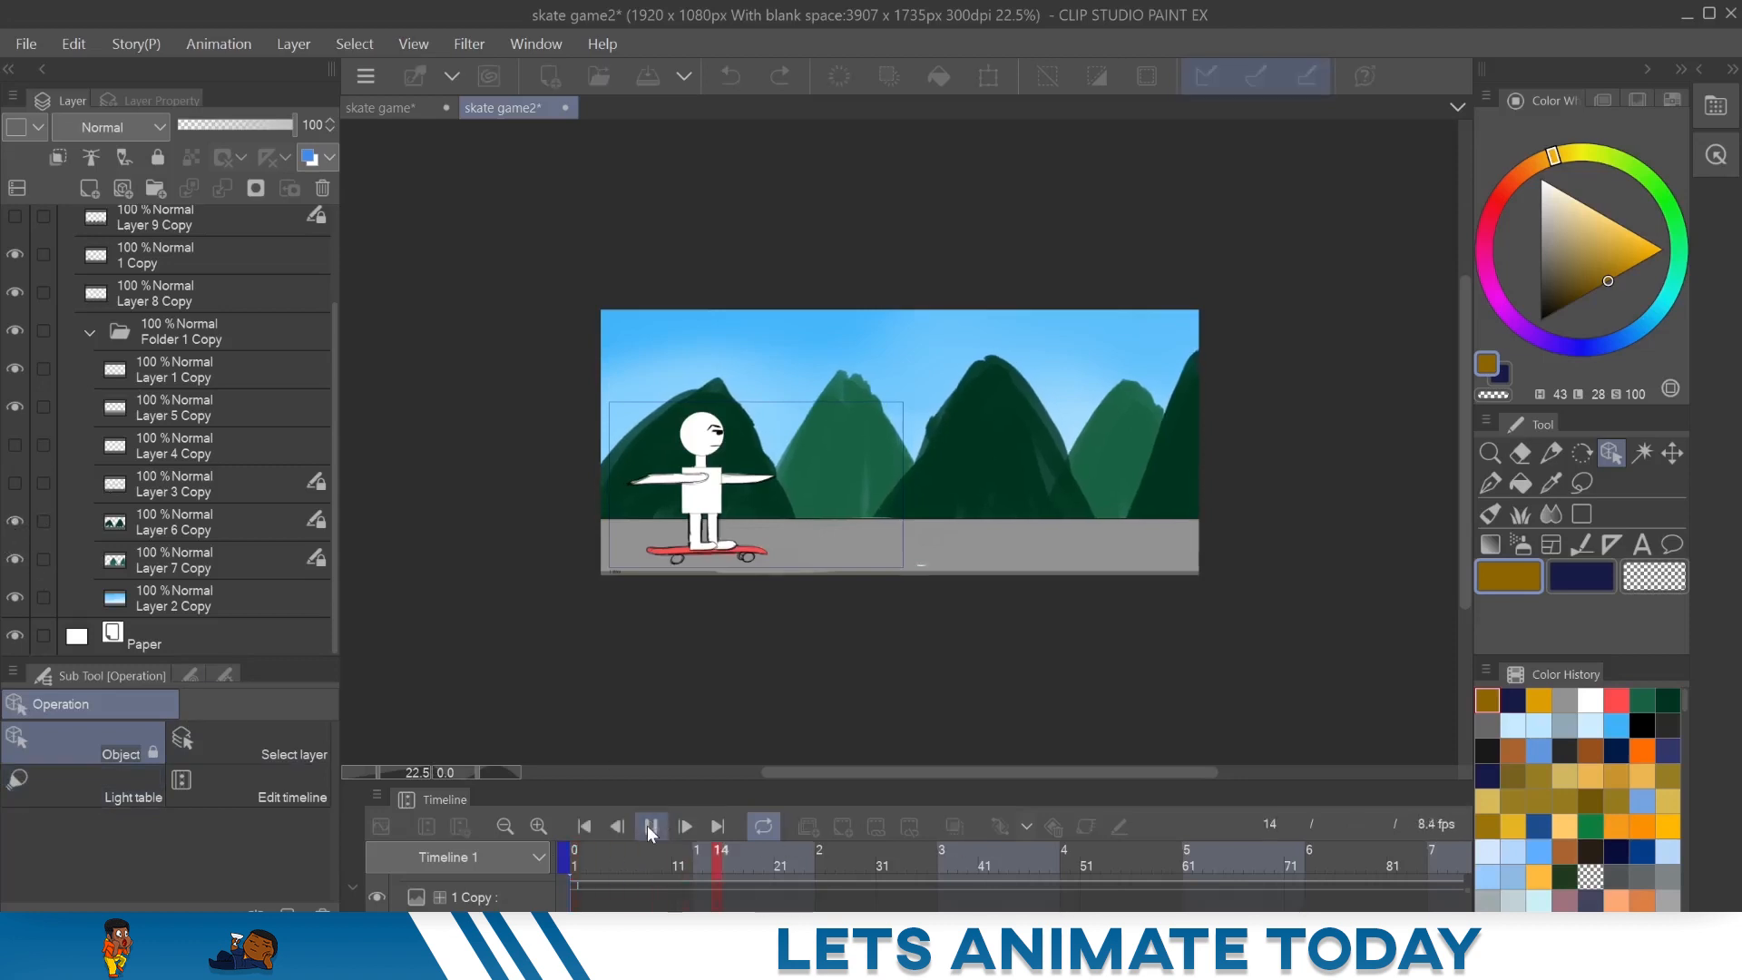
left_click(652, 826)
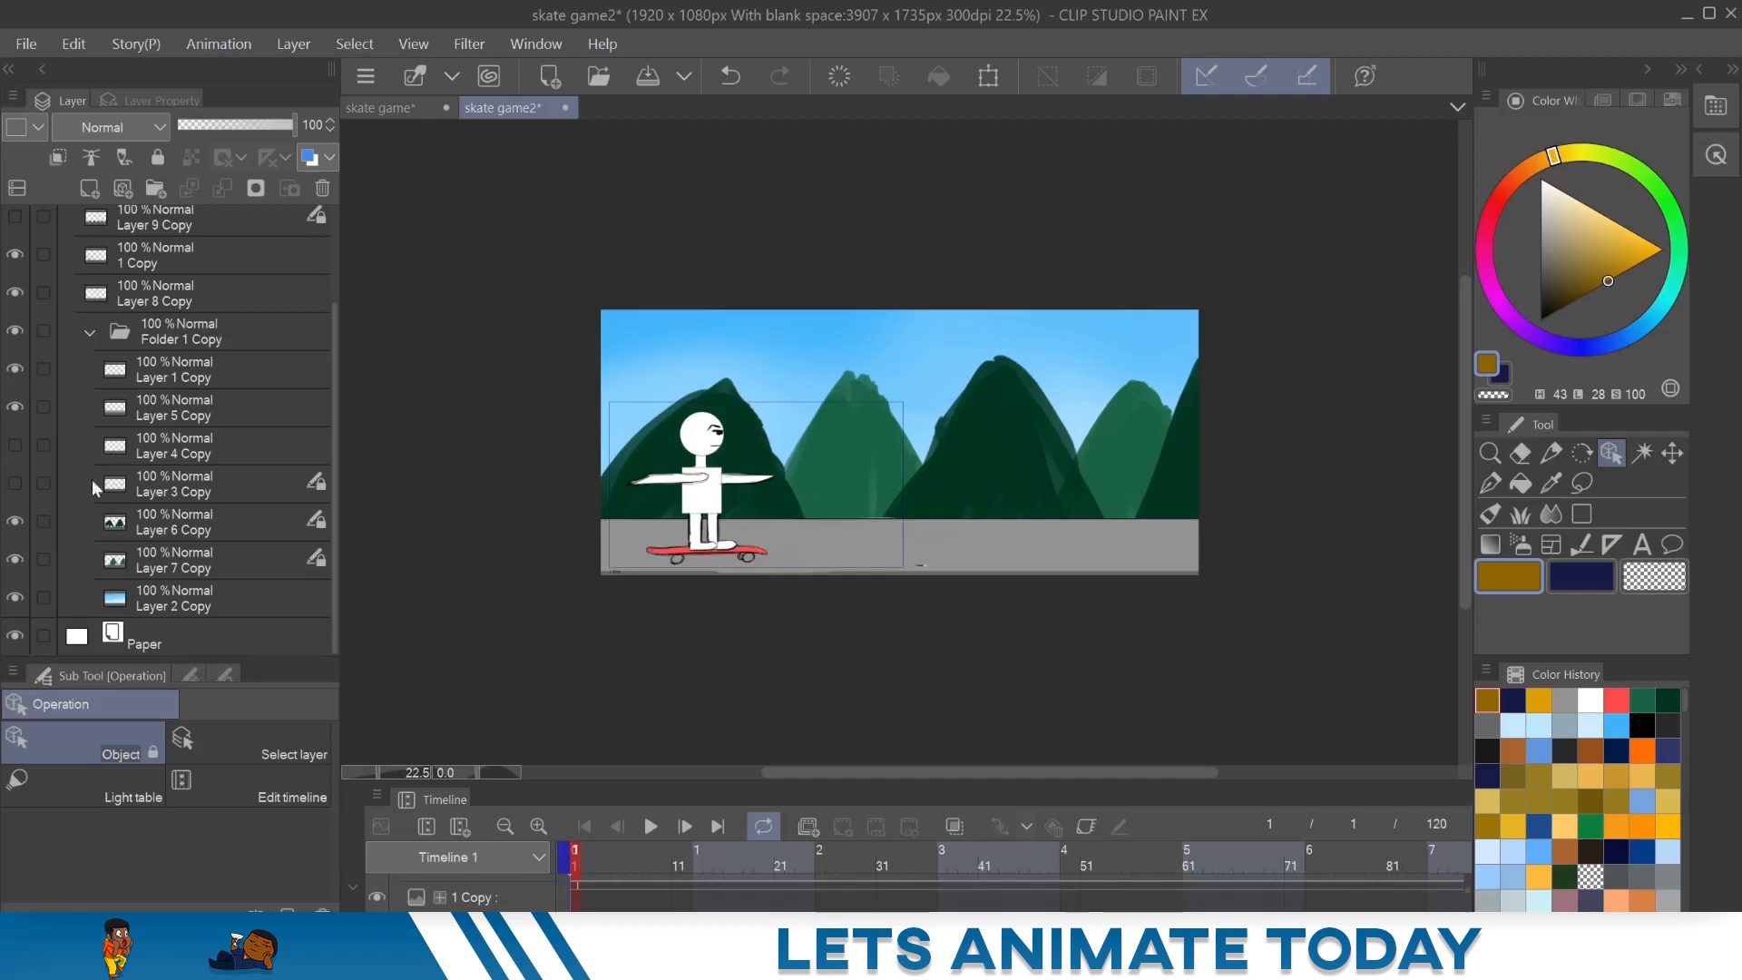
- Turn the cloud layer back on and preview the animation with clouds added
left_click(650, 826)
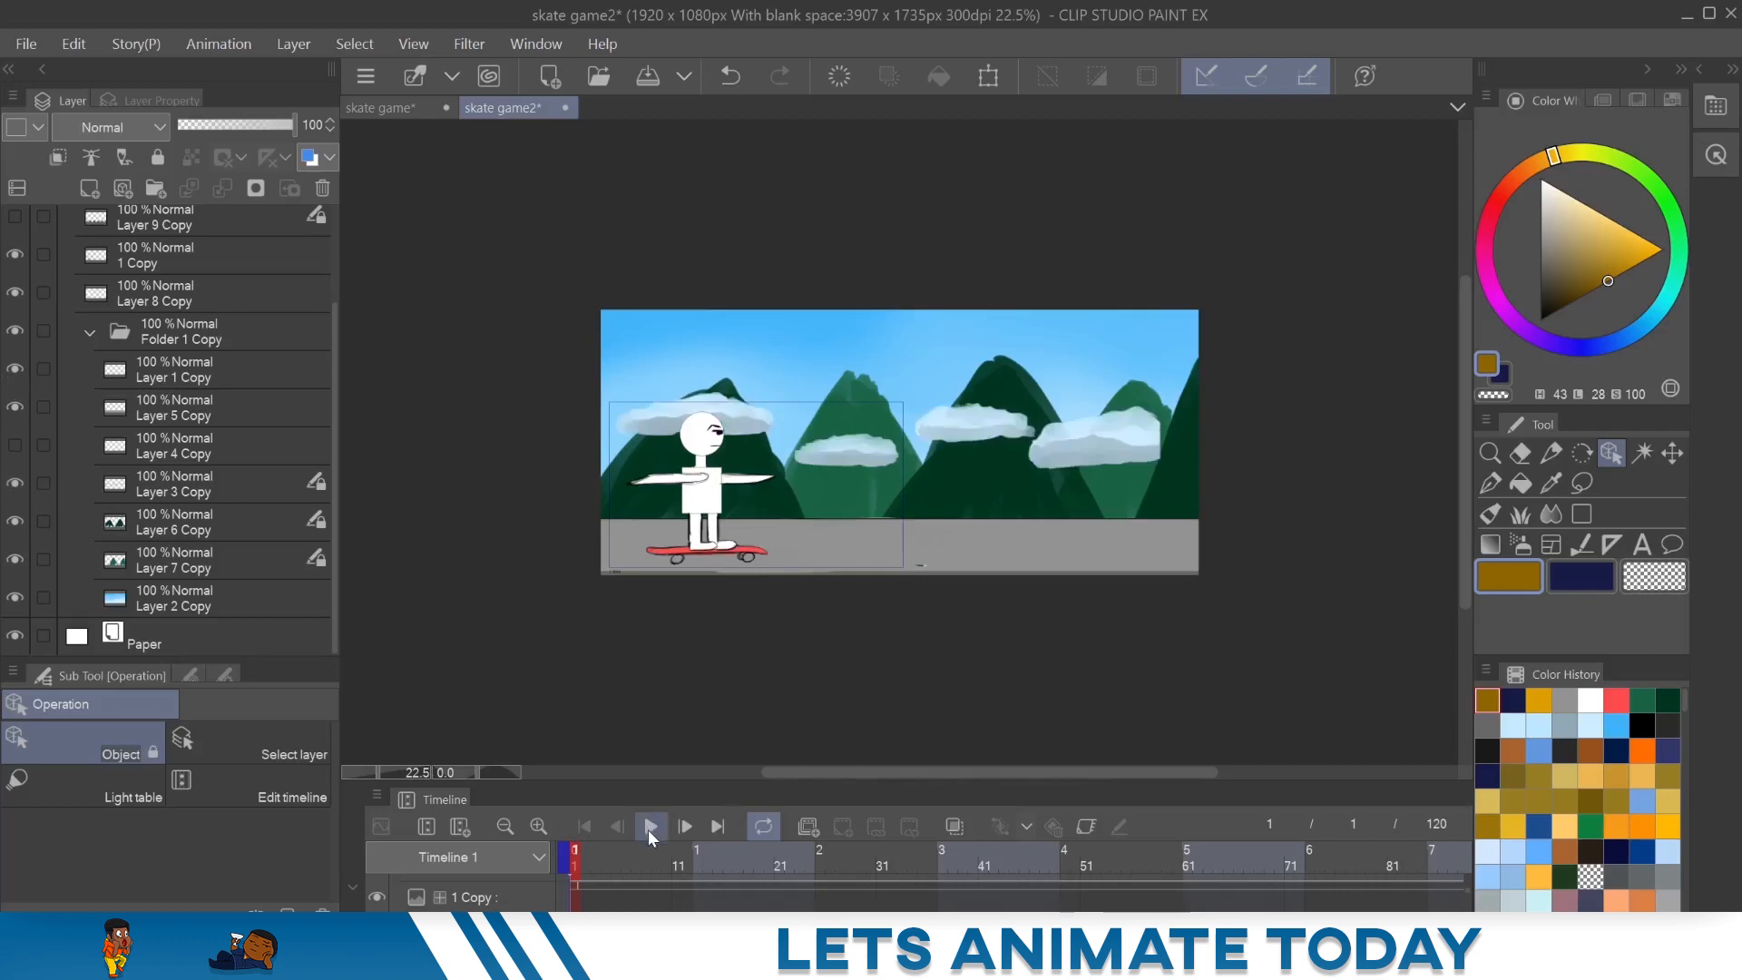
left_click(651, 826)
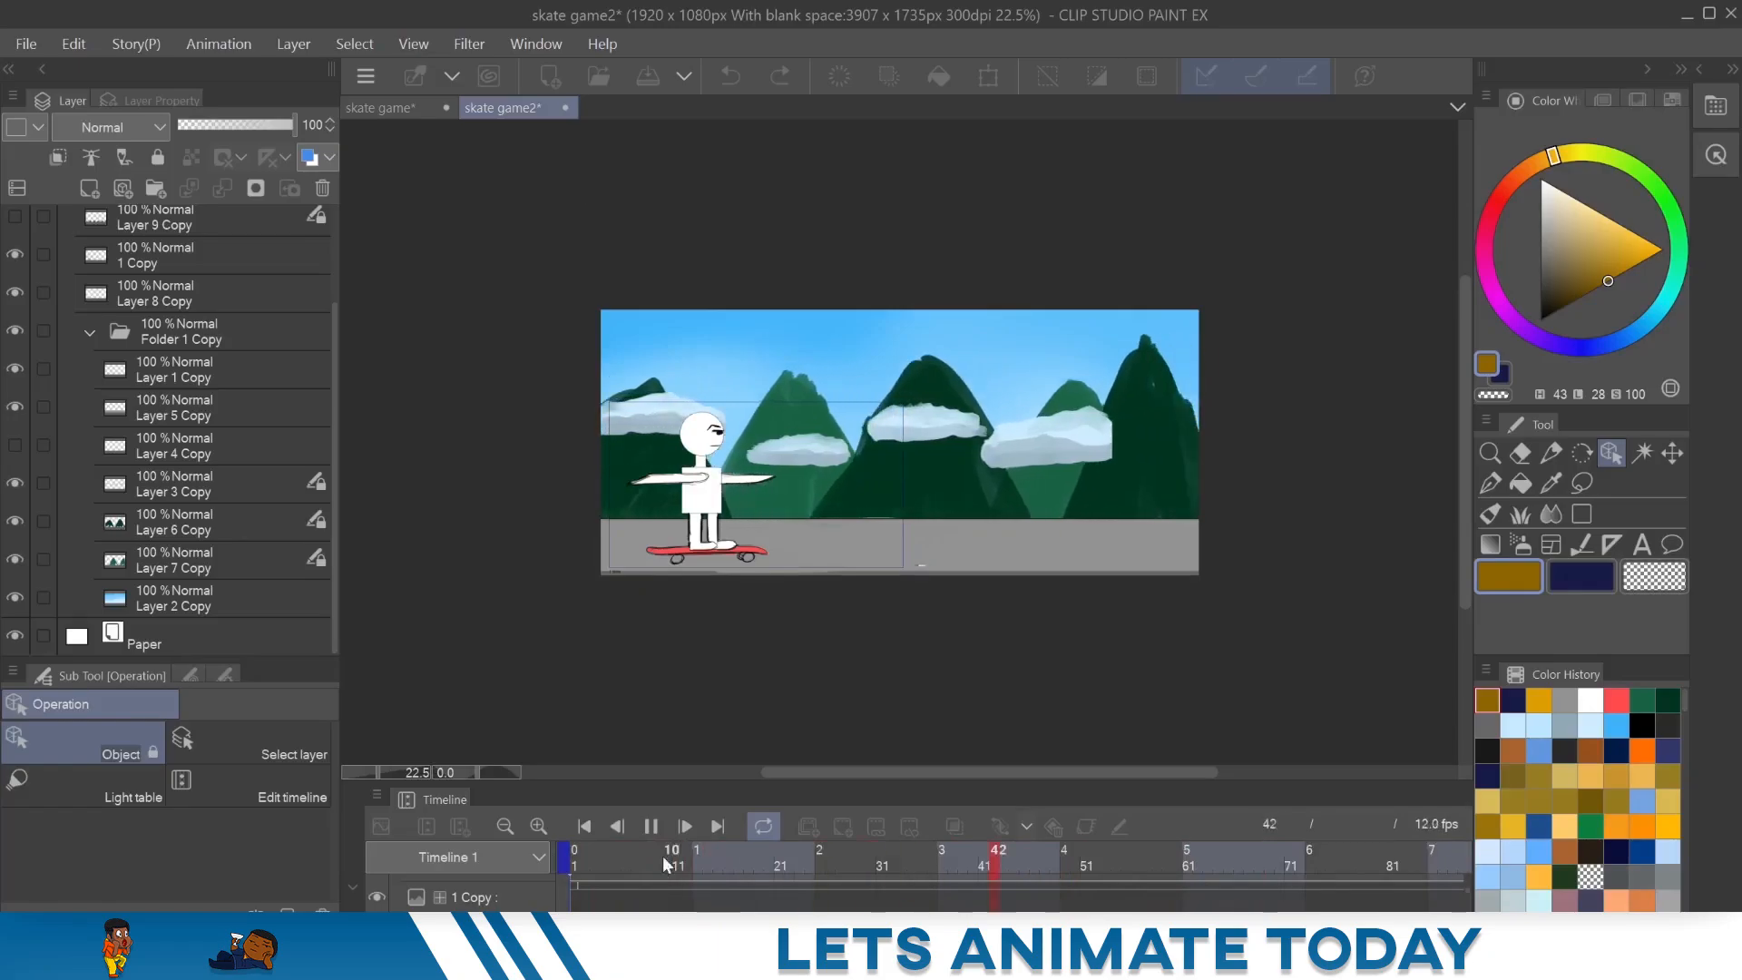
left_click(586, 826)
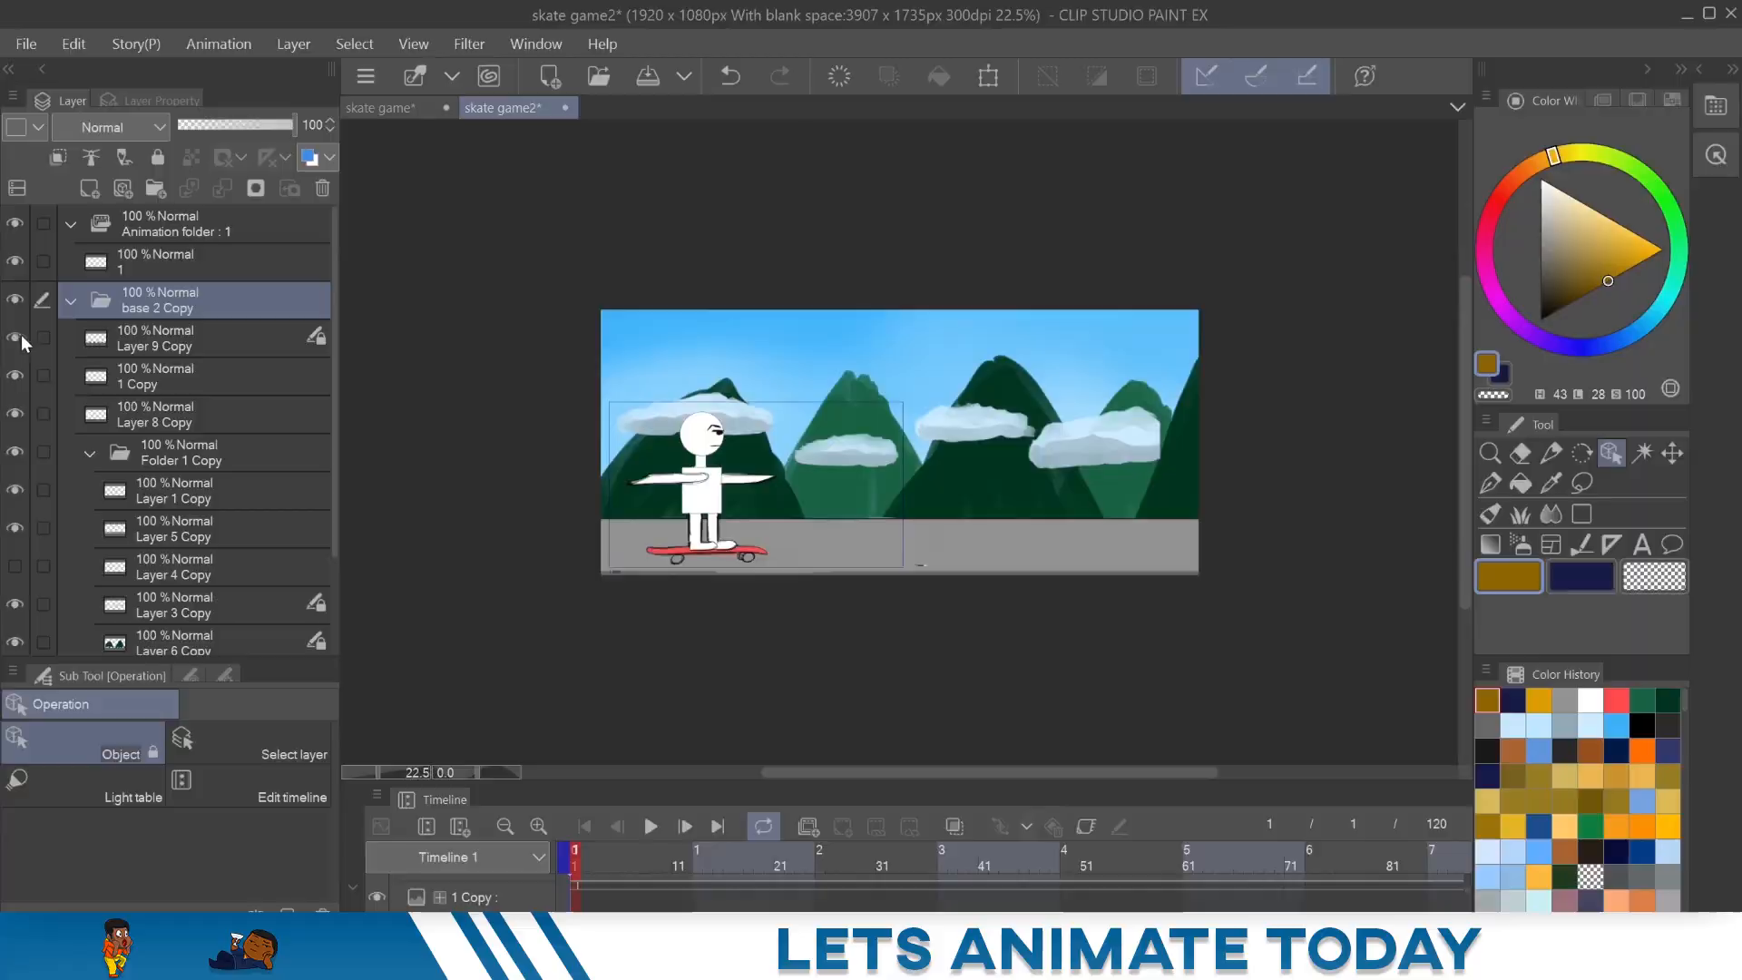
- Show the foreground bushes, preview the full parallax animation, and return to skate game
left_click(651, 825)
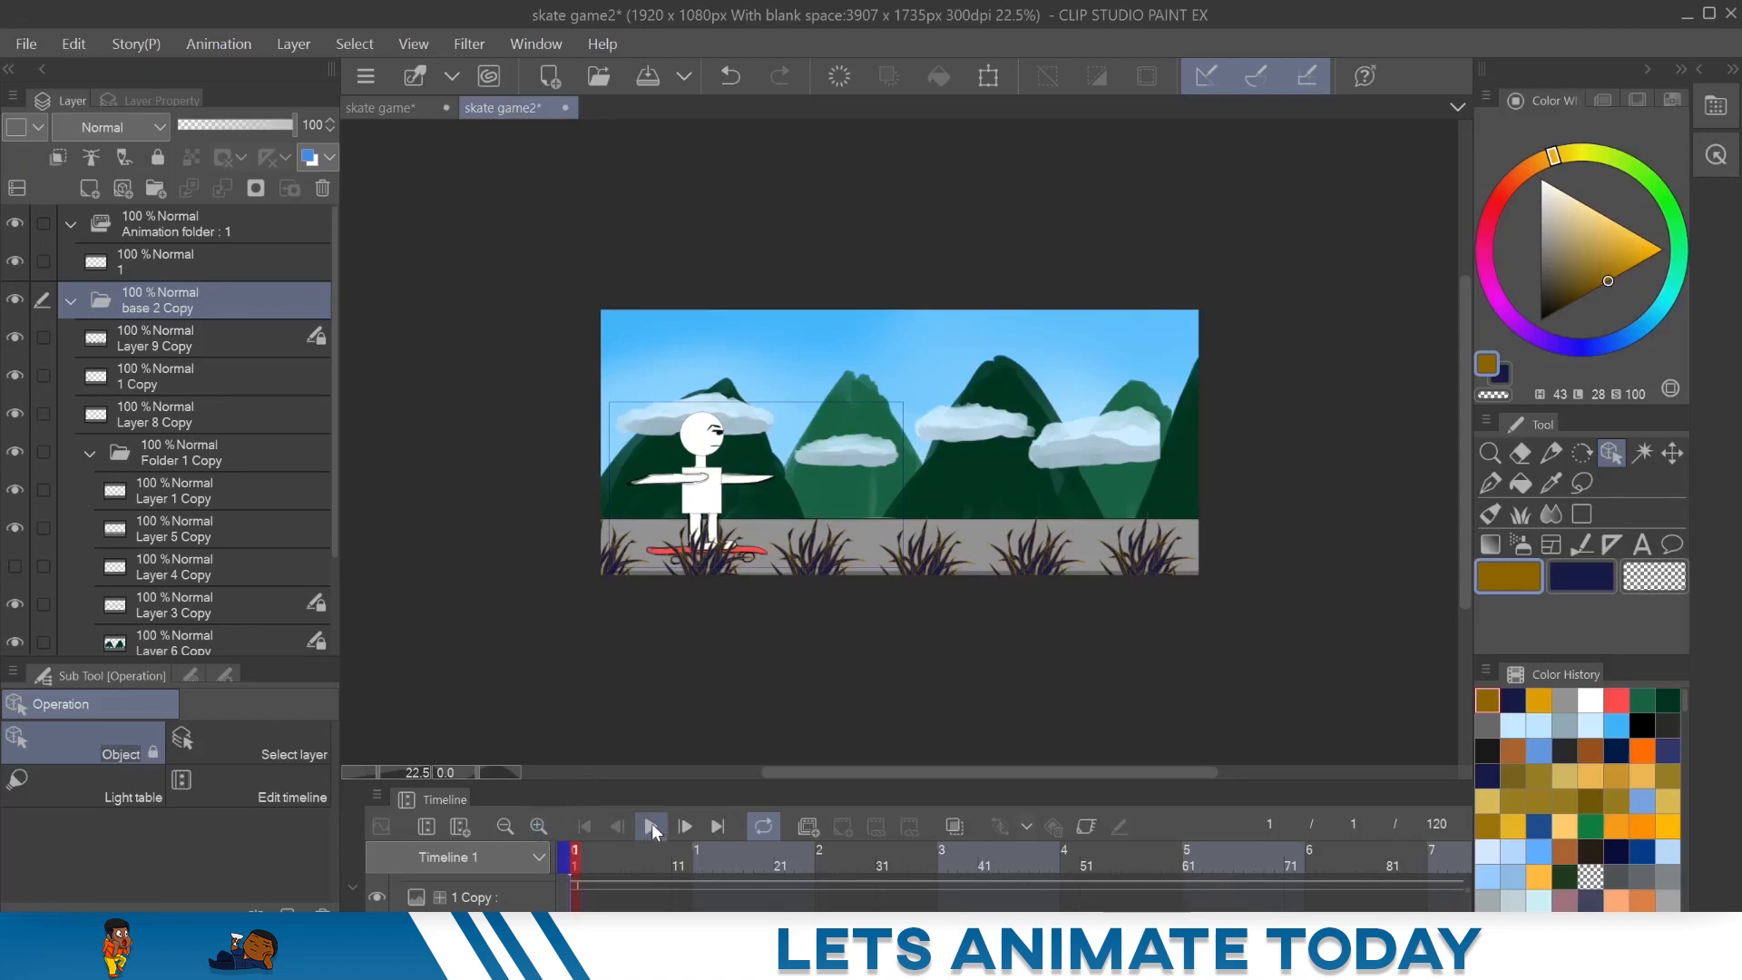
left_click(652, 826)
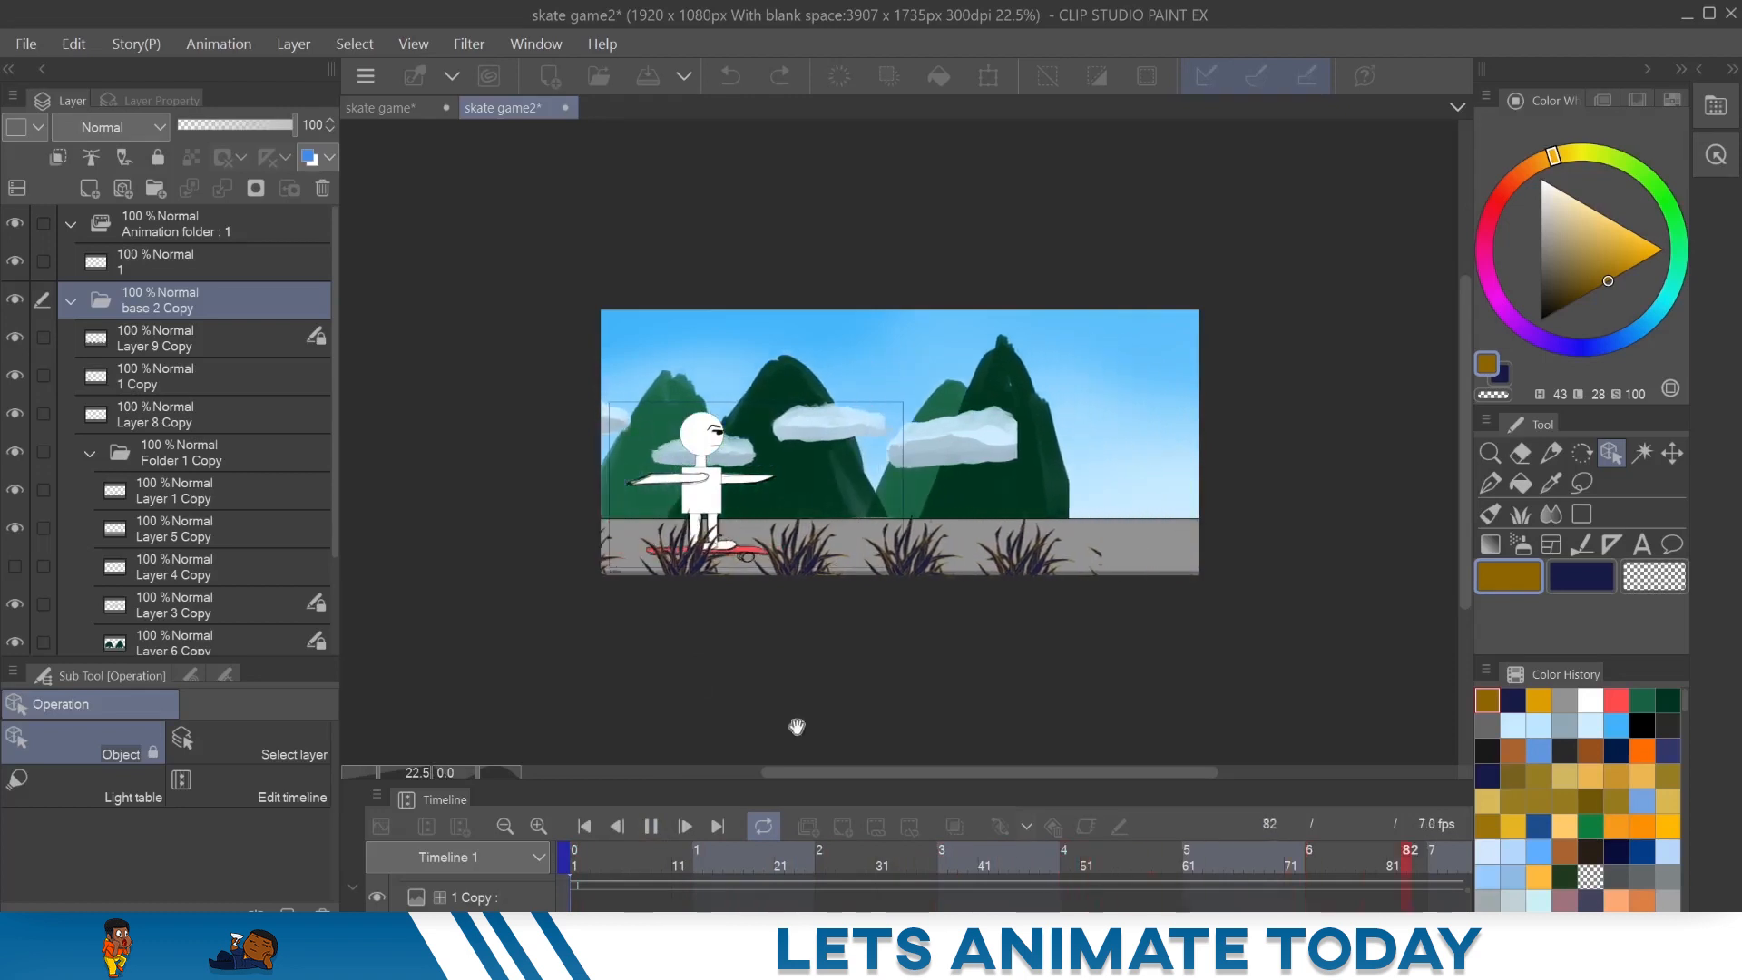
left_click(650, 826)
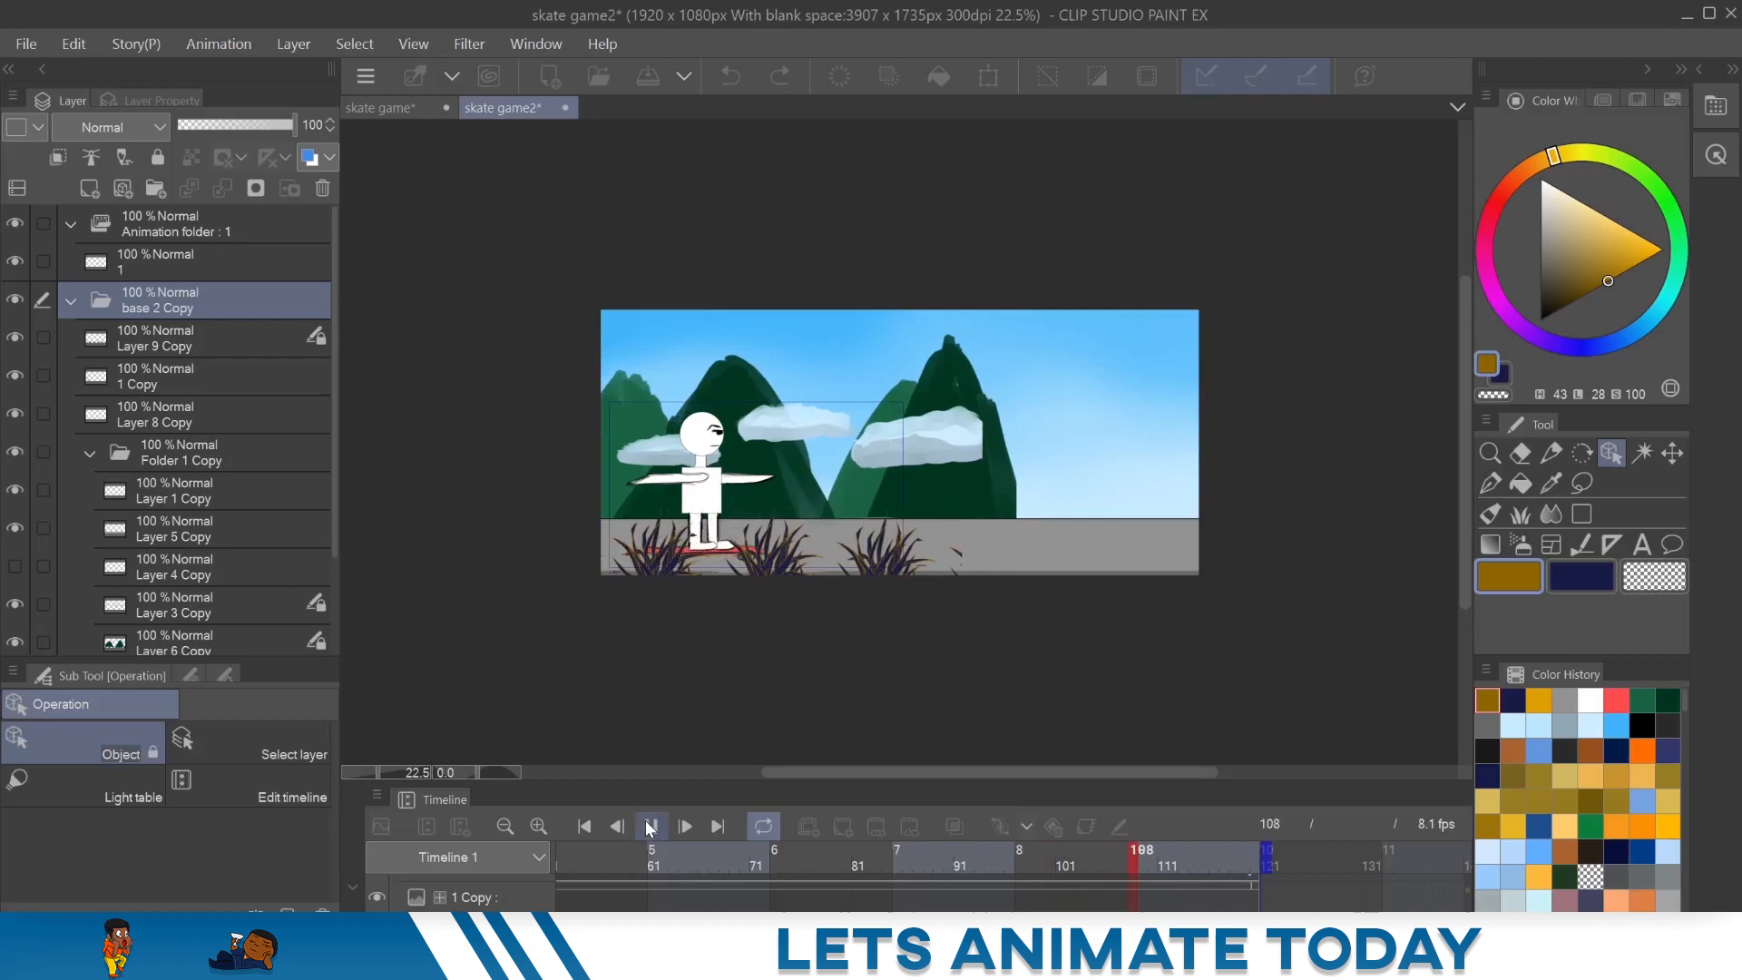
left_click(389, 108)
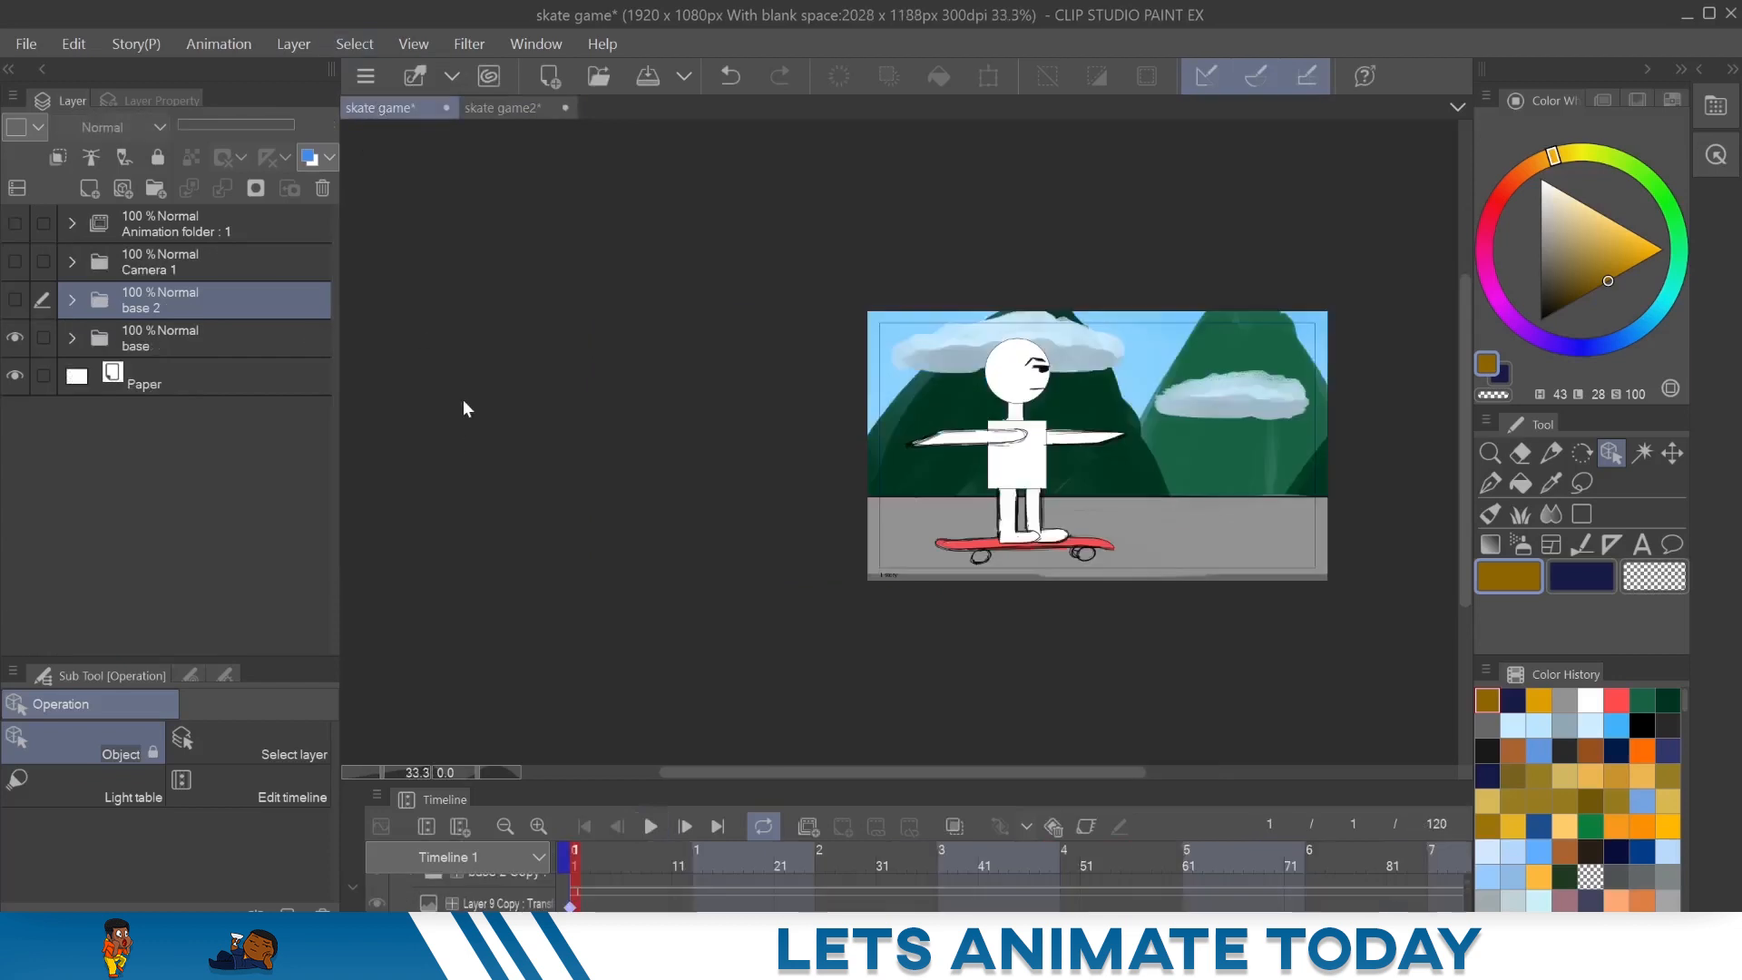
- Show base 2 in skate game, play it, and compare against skate game2
left_click(15, 337)
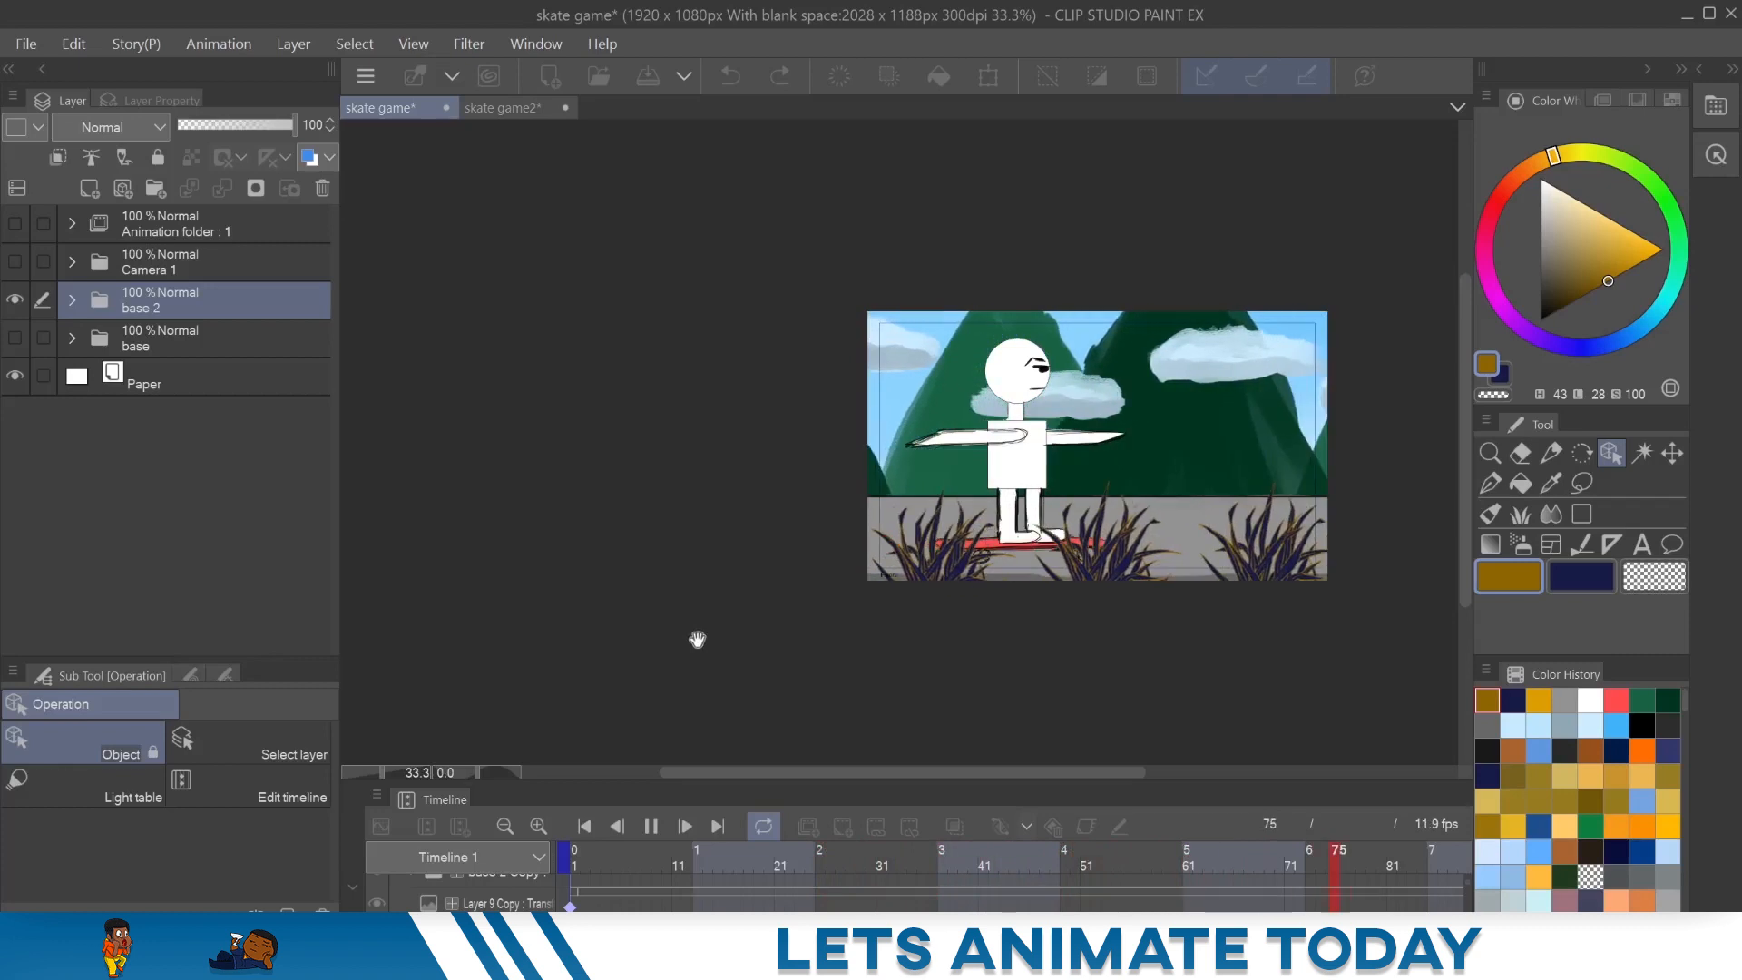
left_click(684, 825)
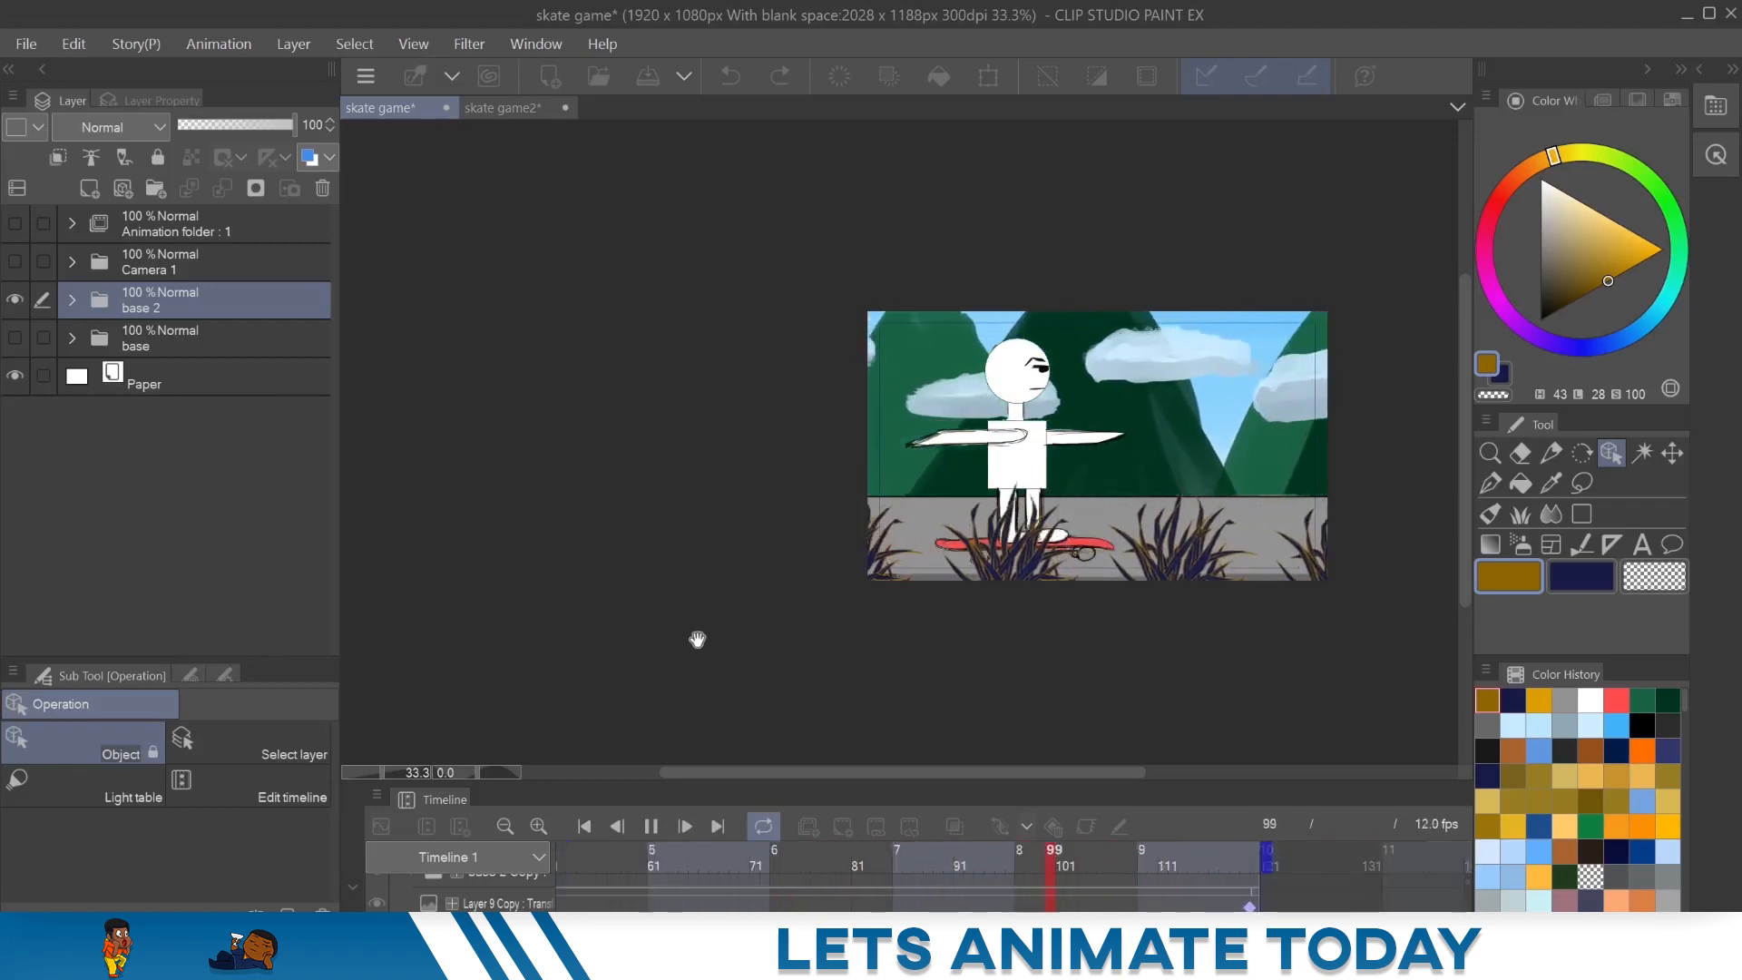
left_click(508, 108)
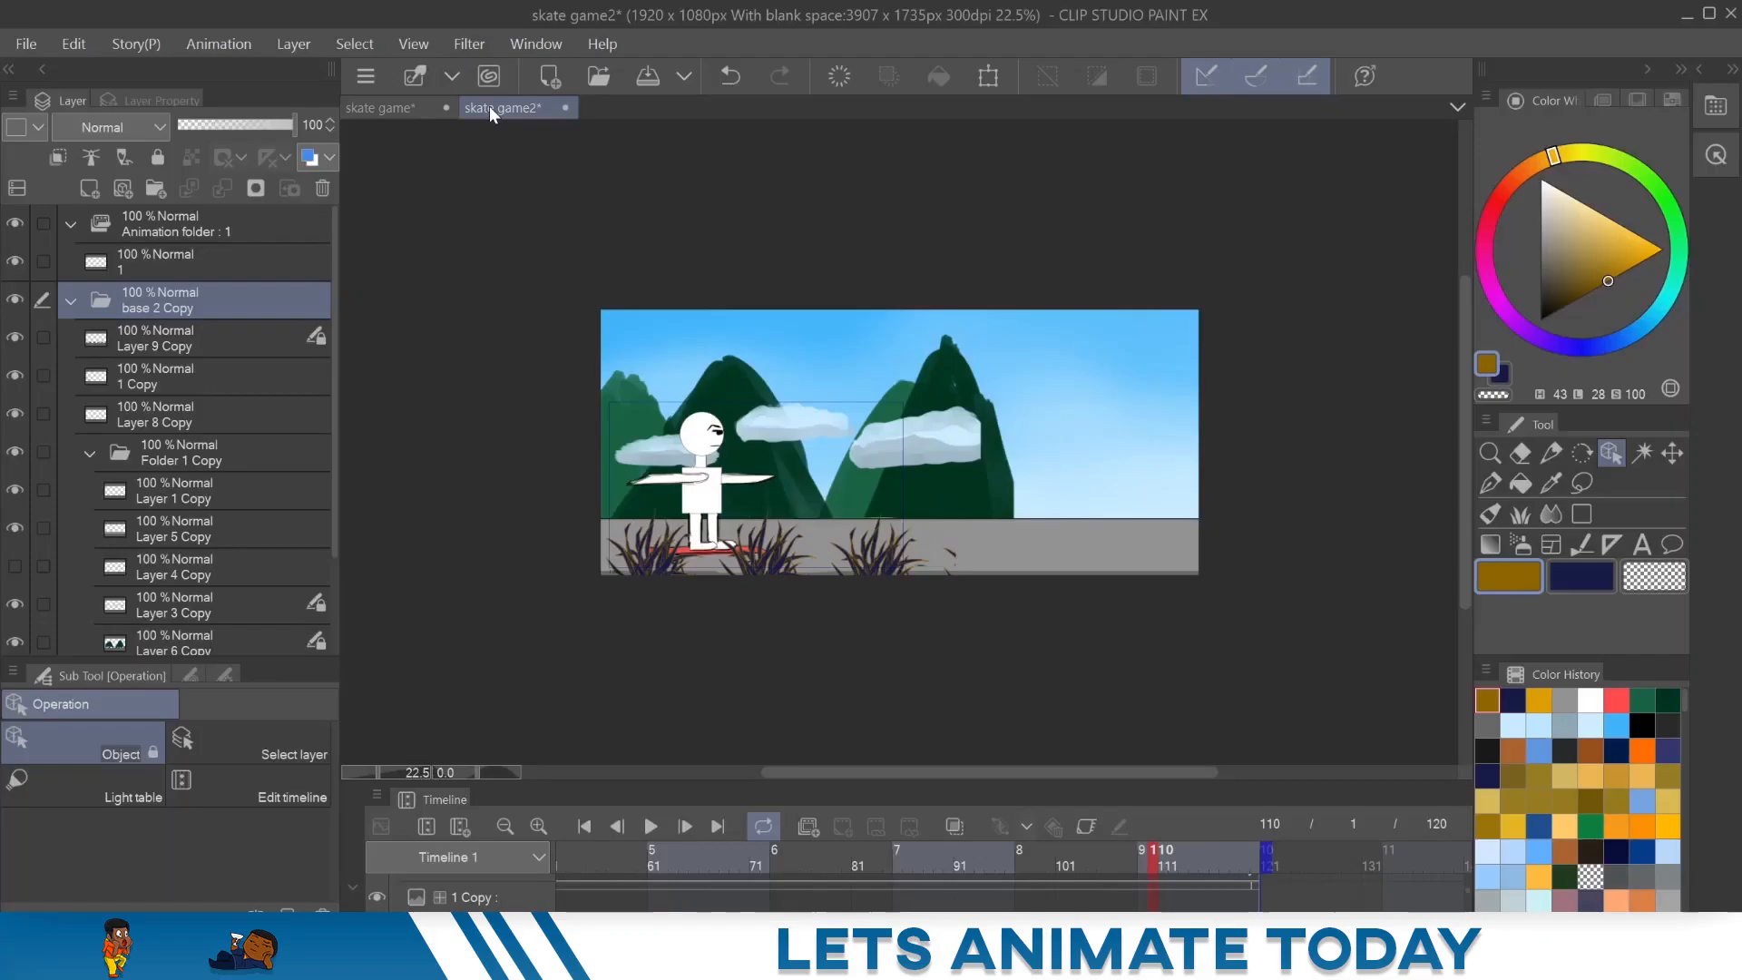
left_click(392, 107)
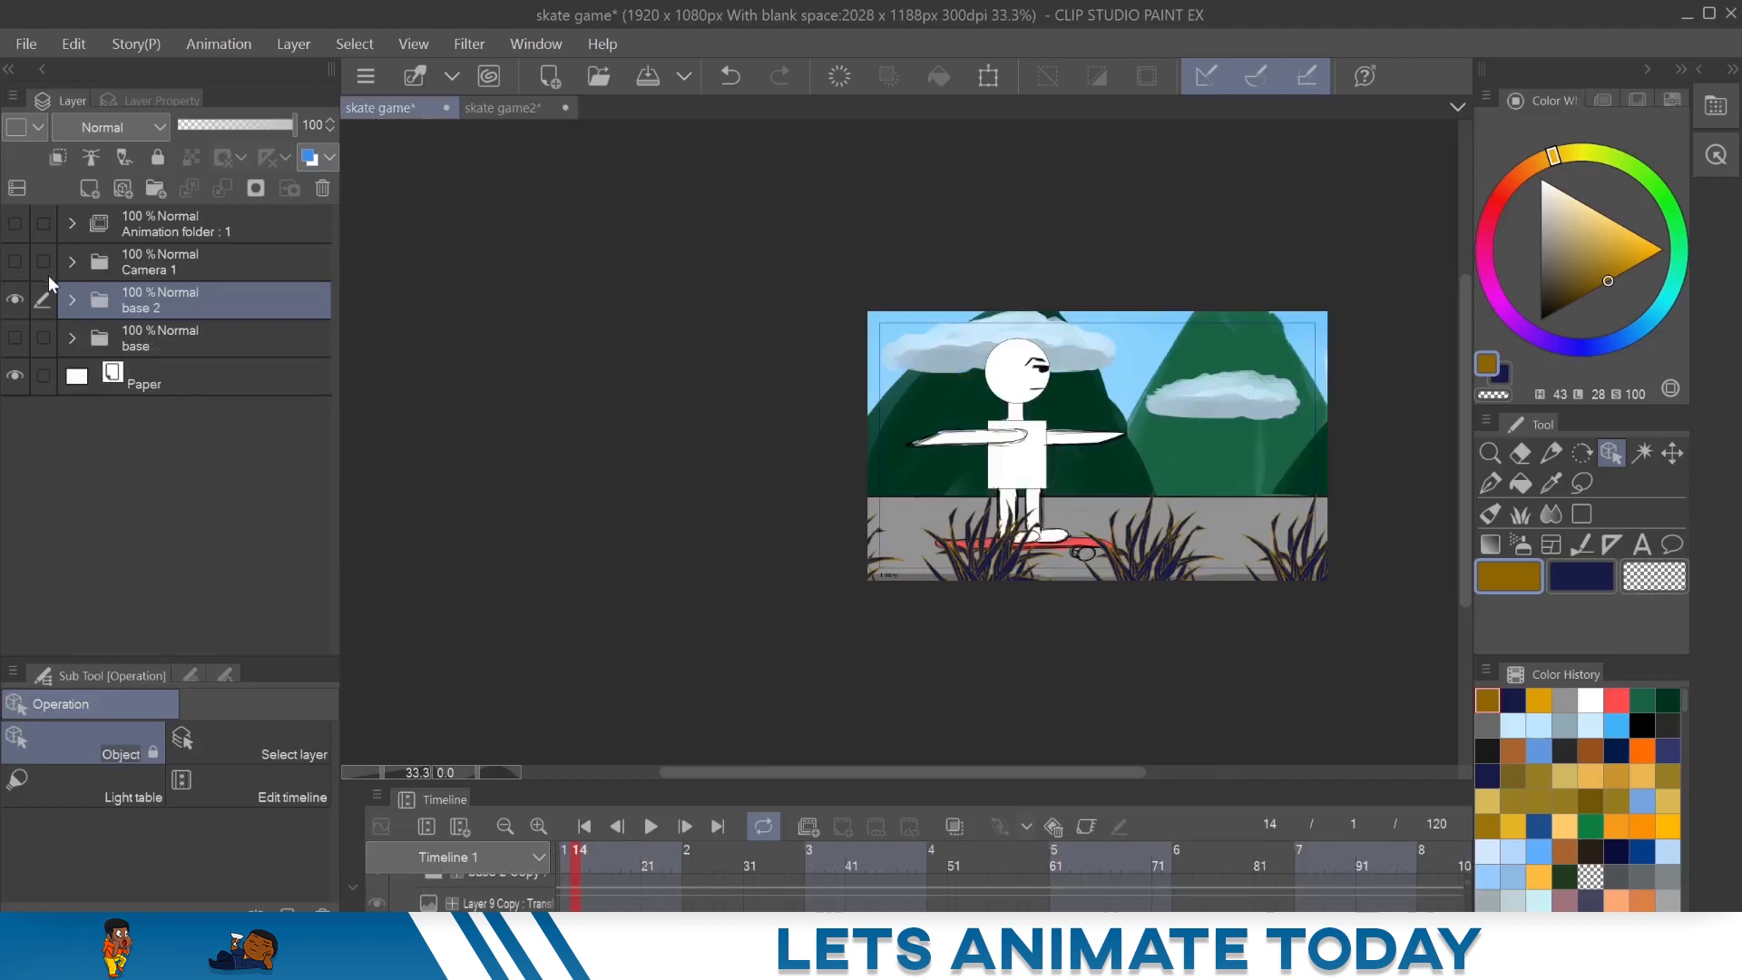
- Set the copied base 2 folder in Camera 1 to 42% opacity and preview the camera pan
left_click(71, 260)
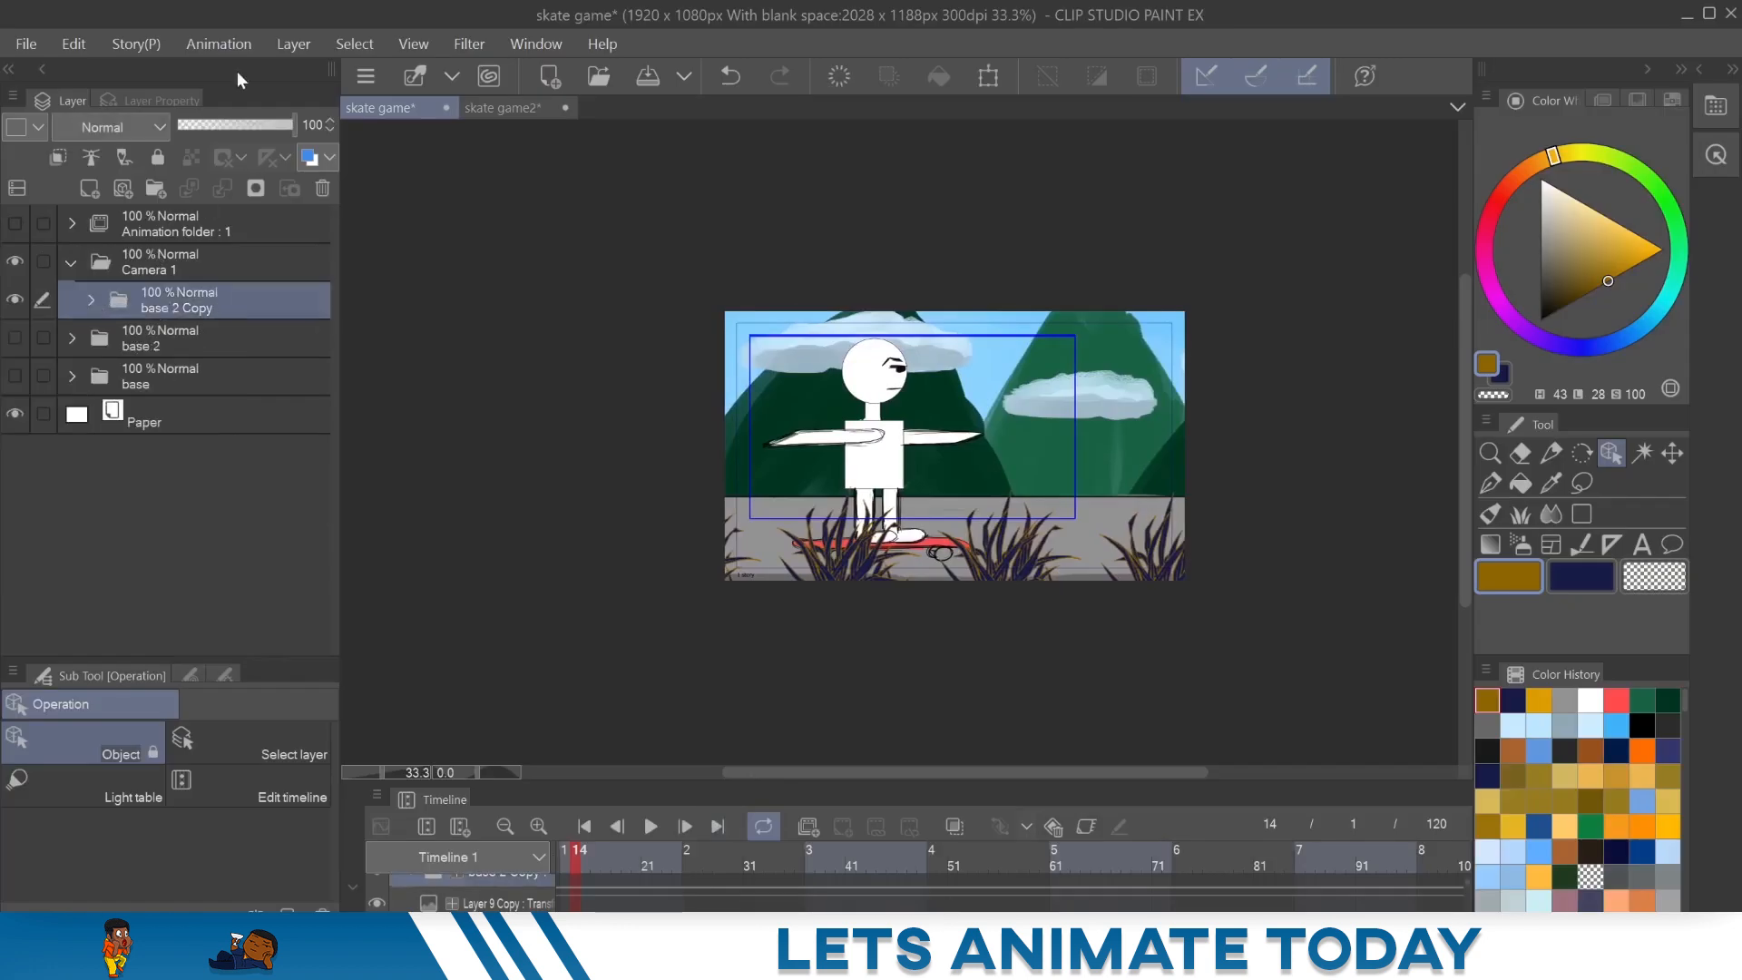
left_click_drag(294, 124, 219, 123)
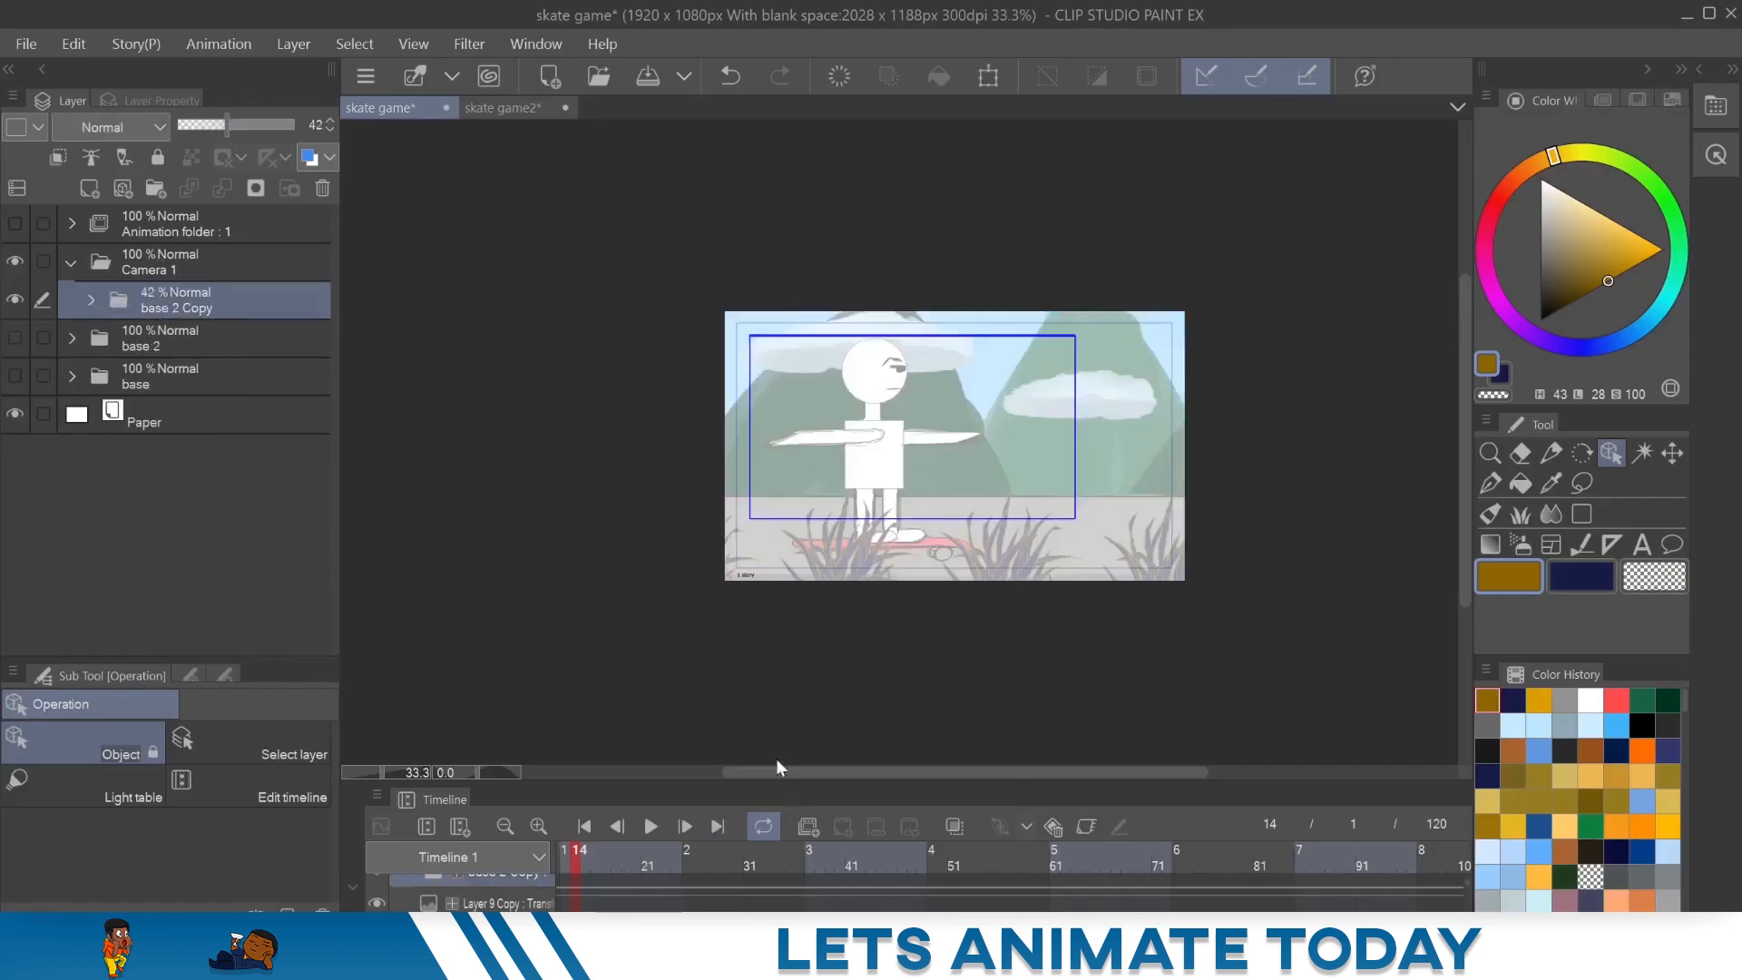
left_click(651, 827)
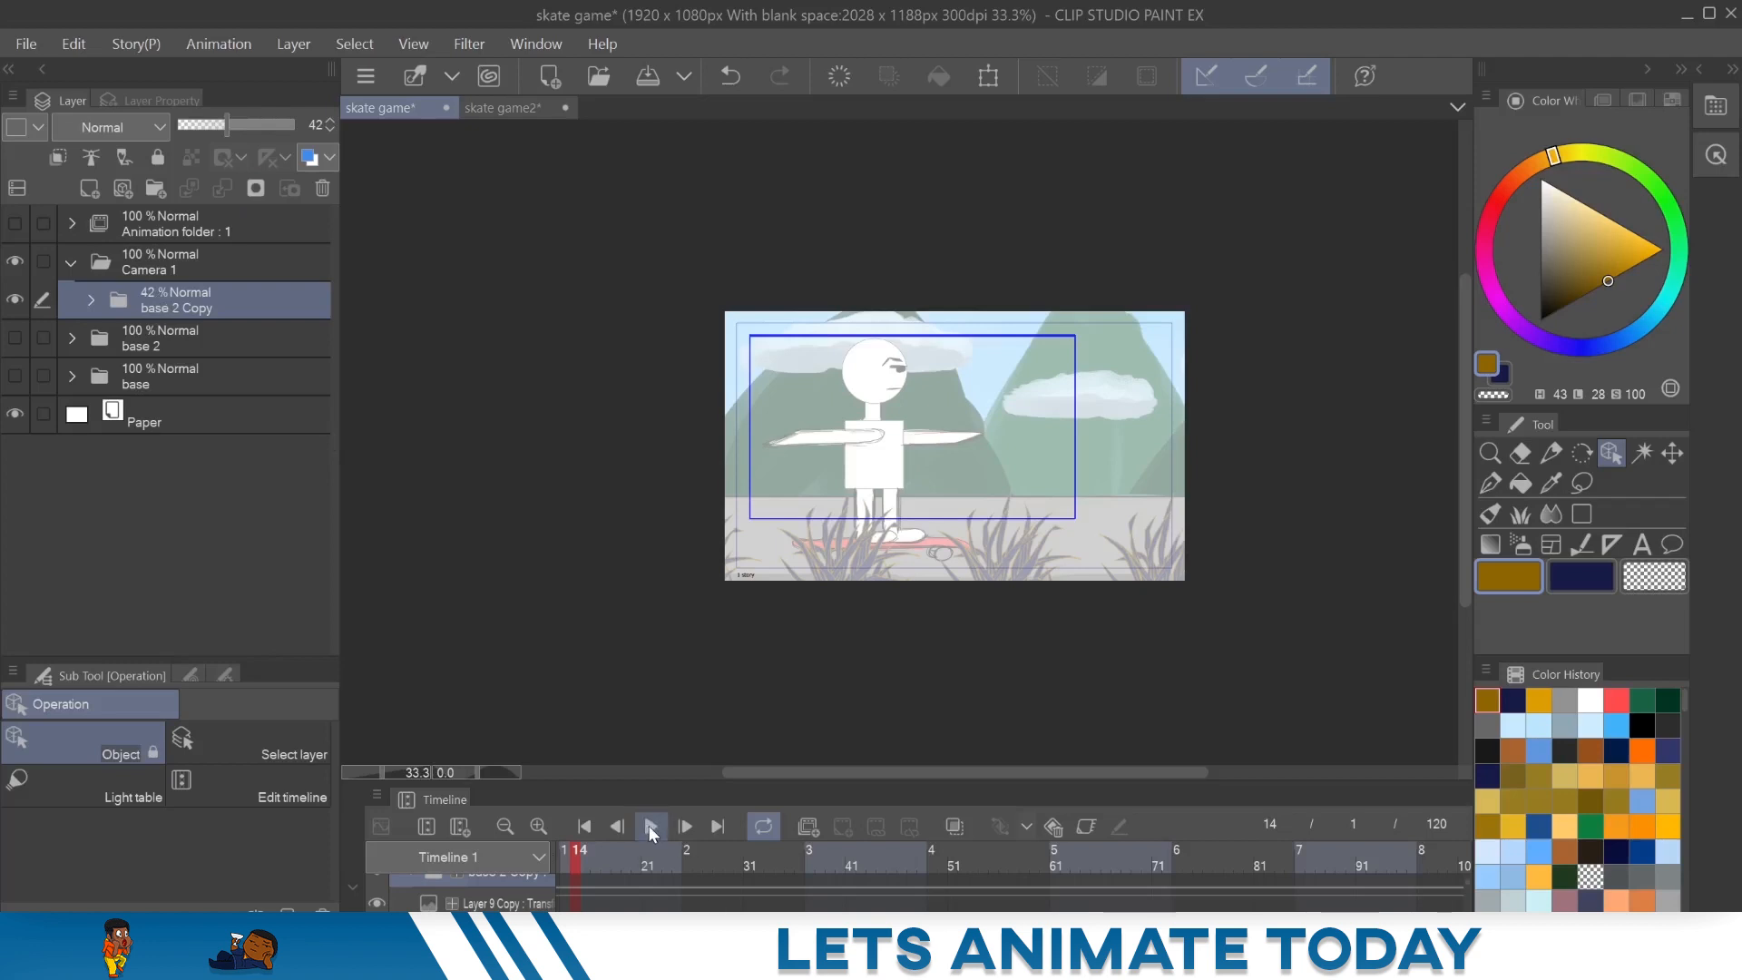
left_click(652, 825)
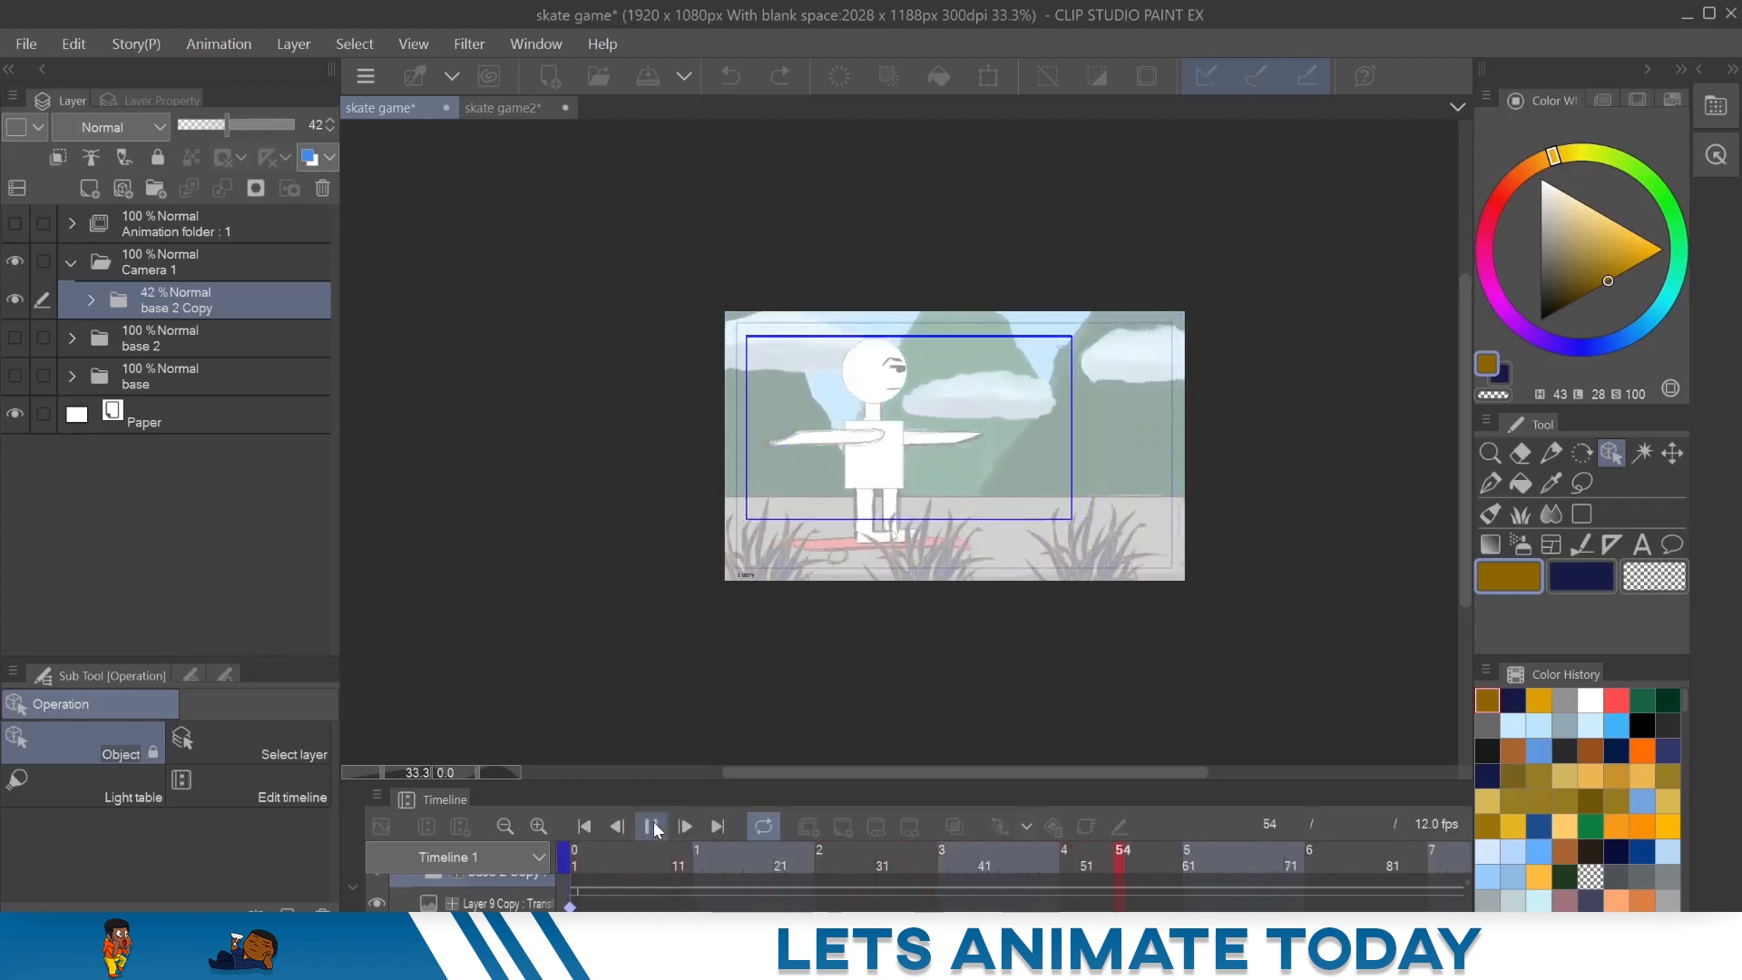
left_click(653, 826)
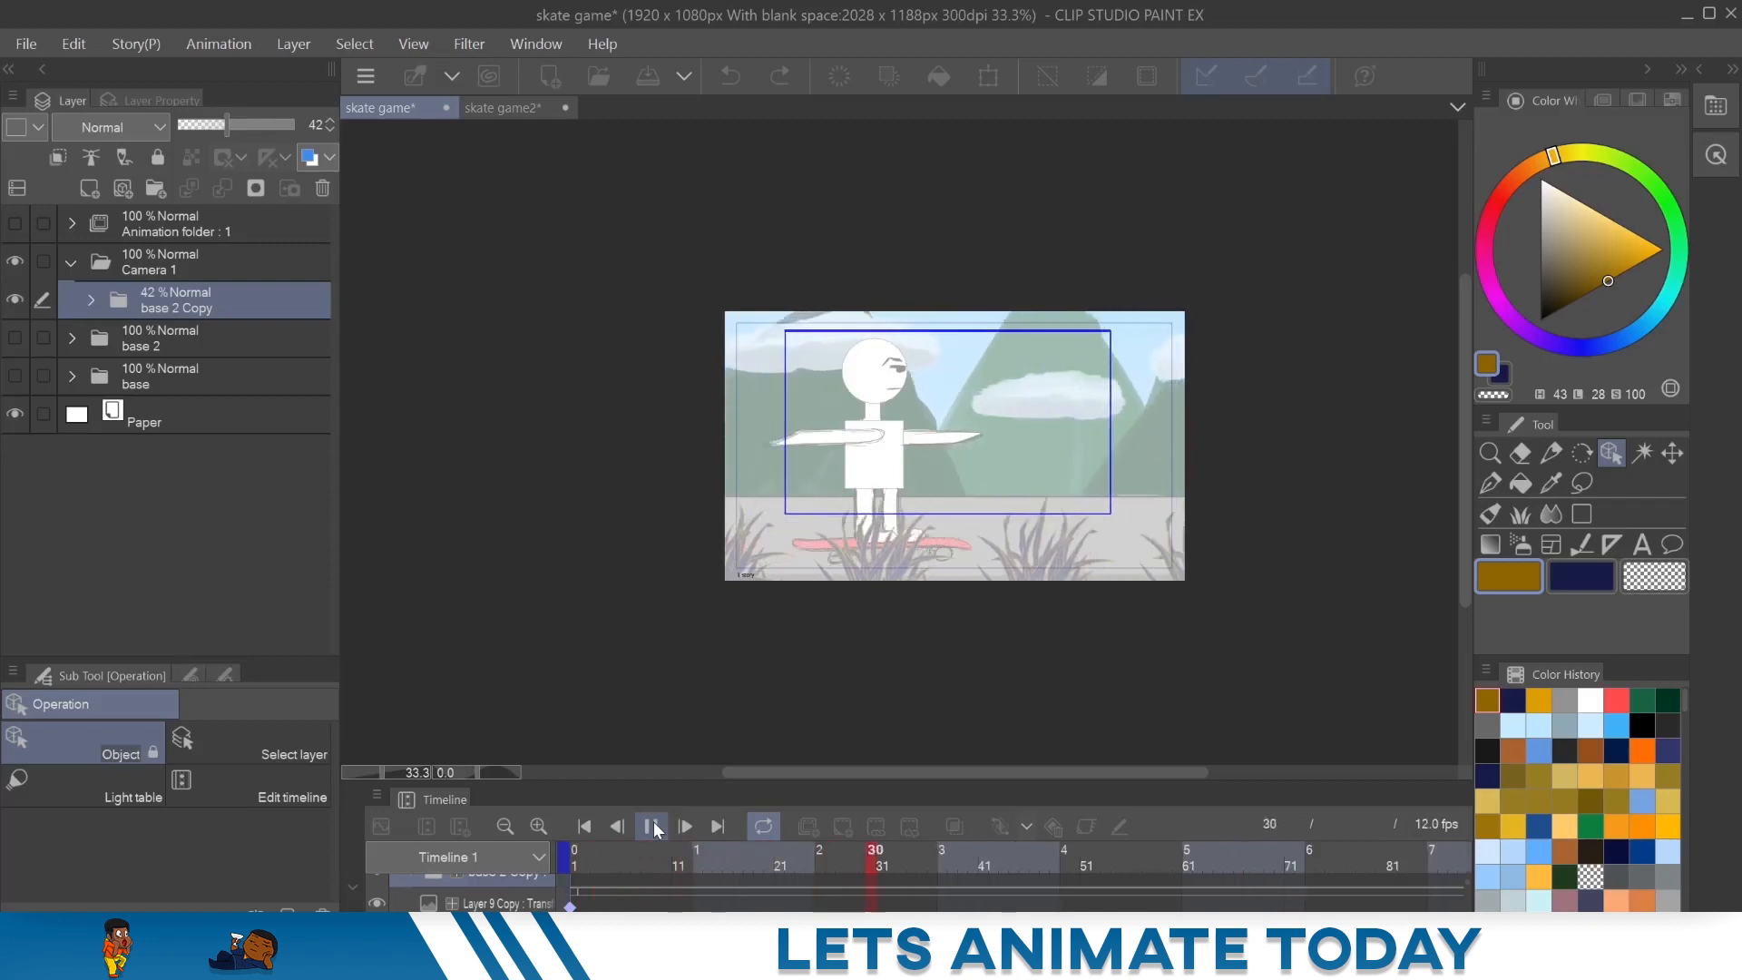
left_click(652, 825)
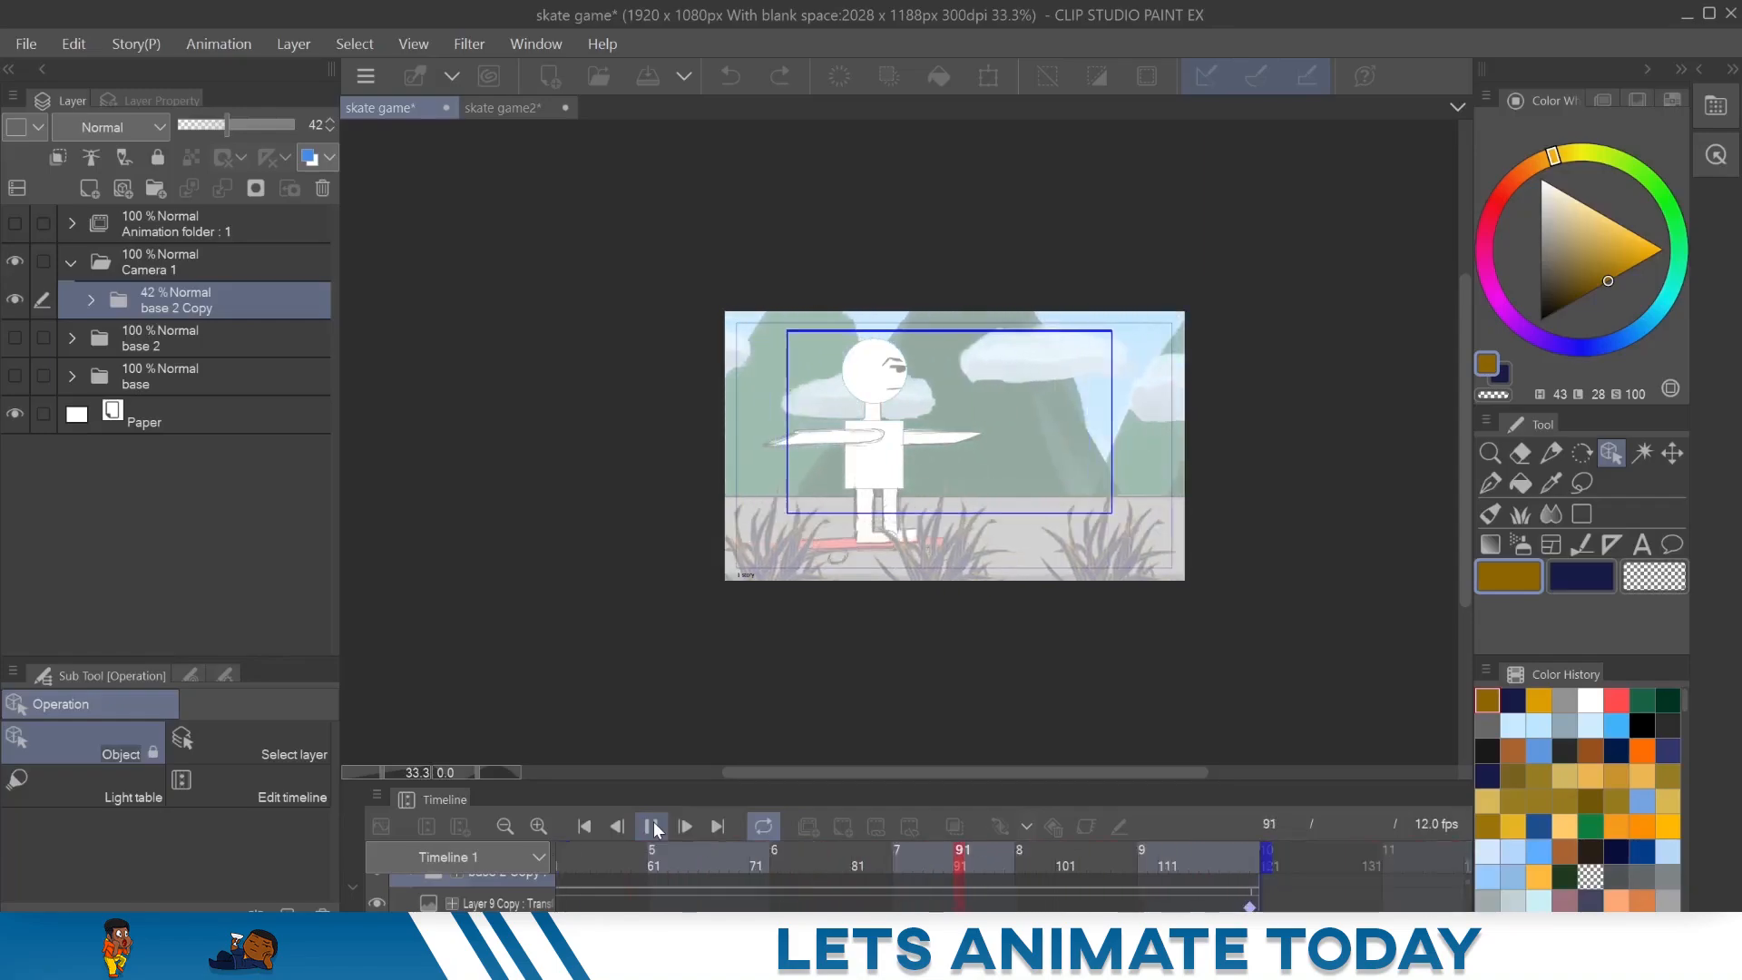
left_click(653, 826)
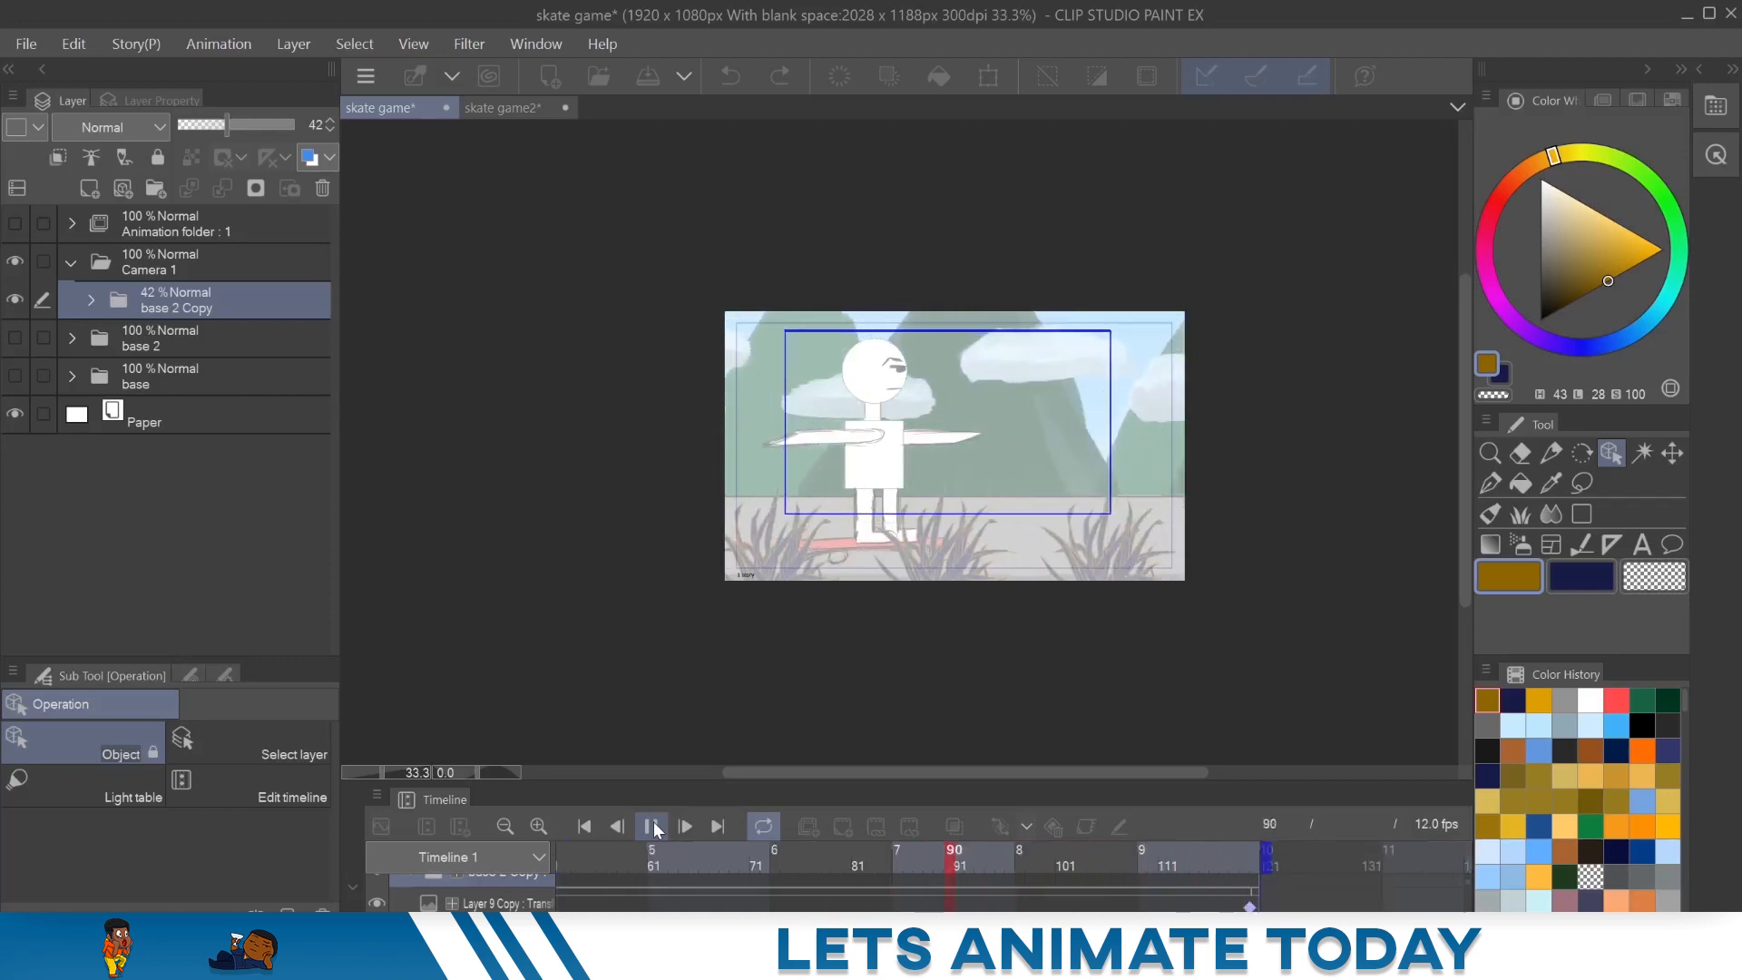
left_click(652, 826)
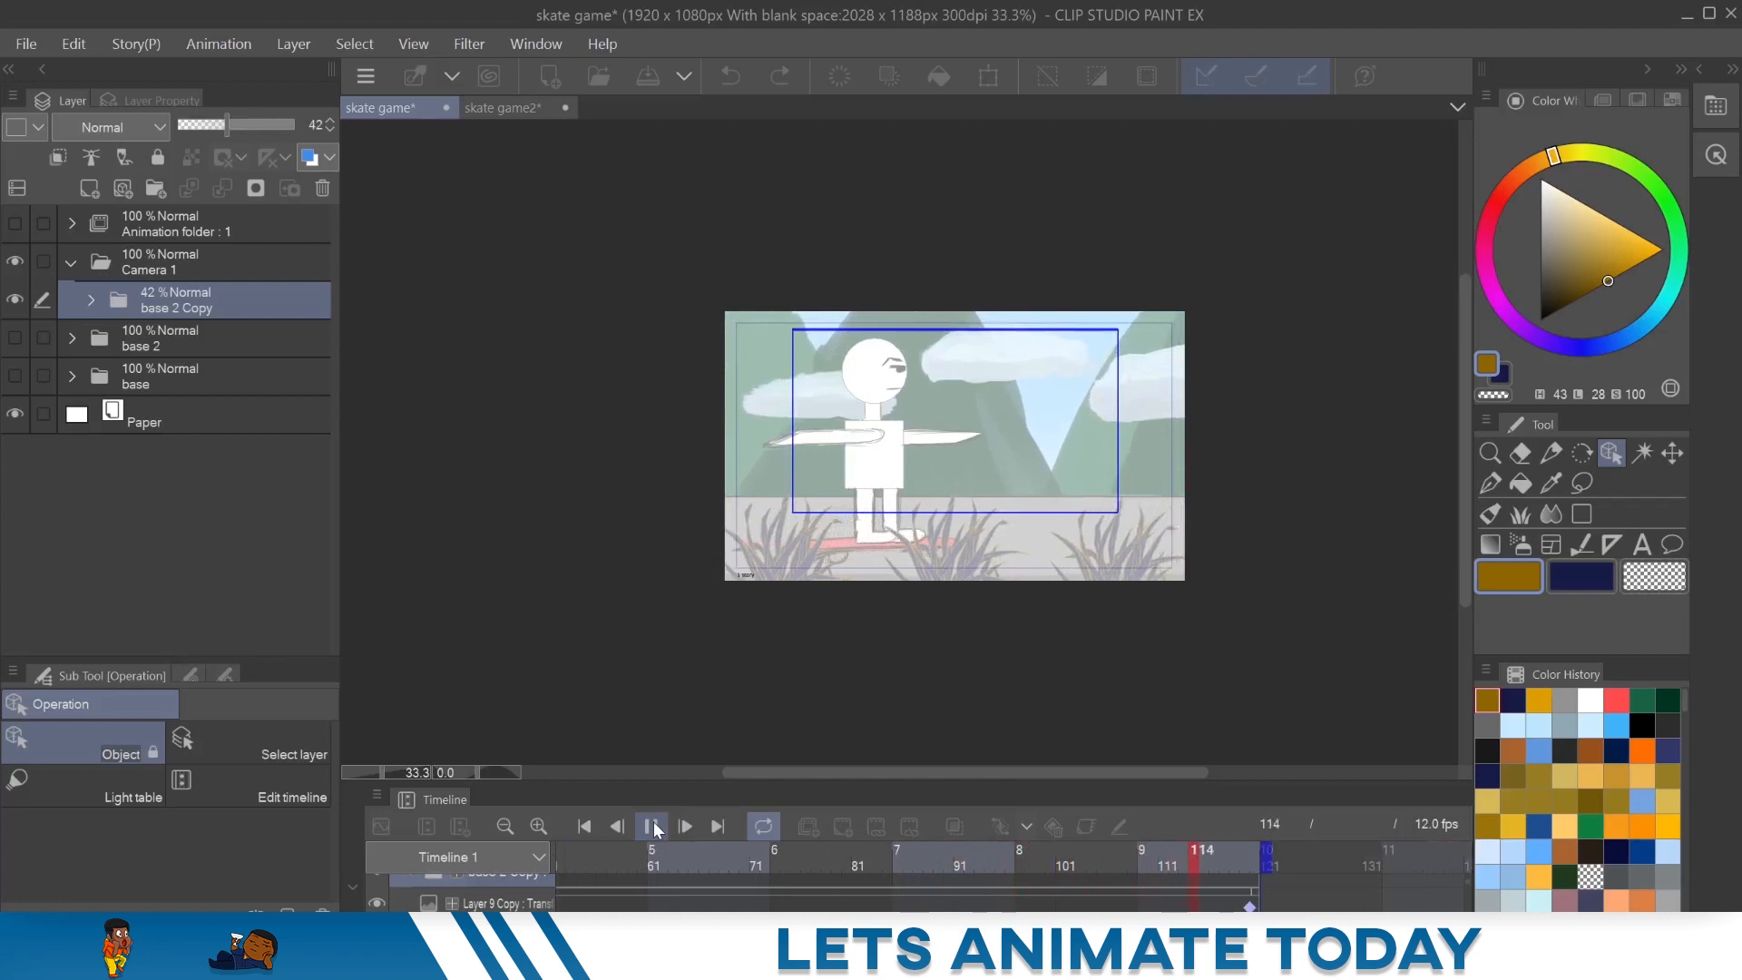